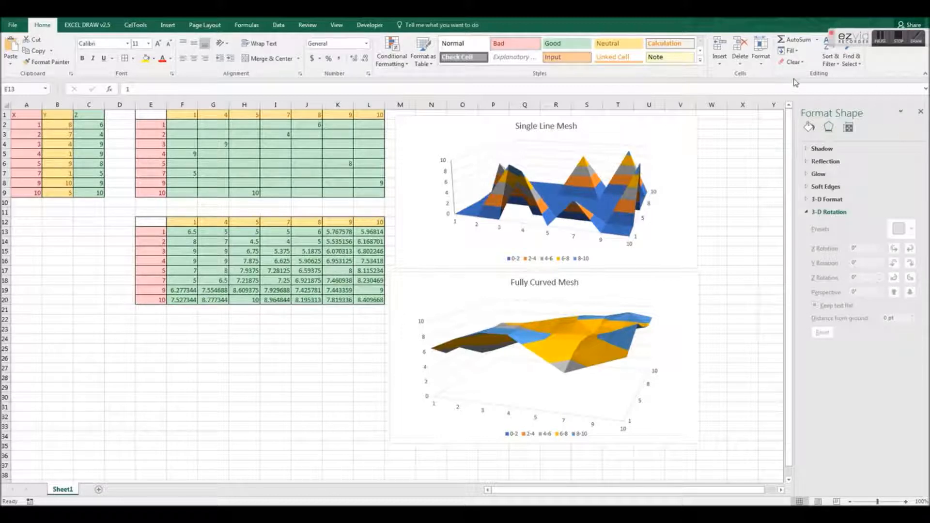
mouse_move(475, 195)
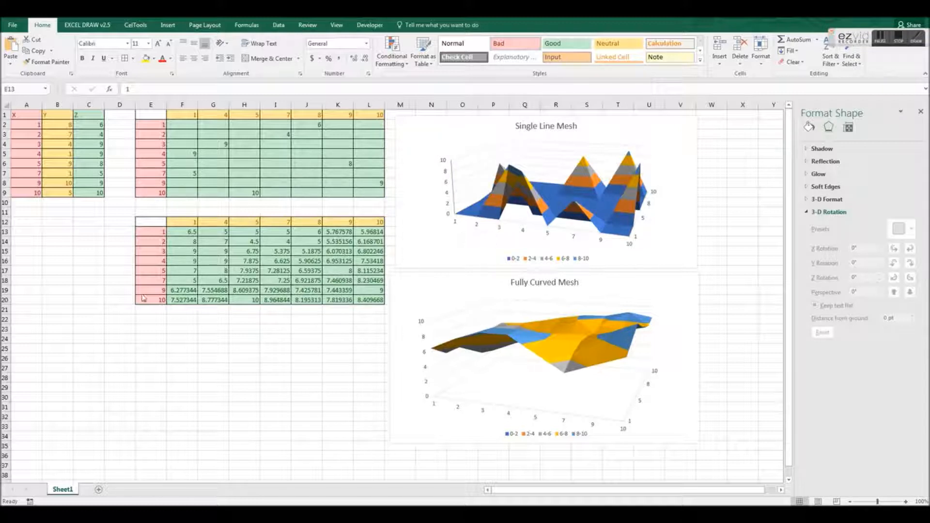
mouse_move(674, 234)
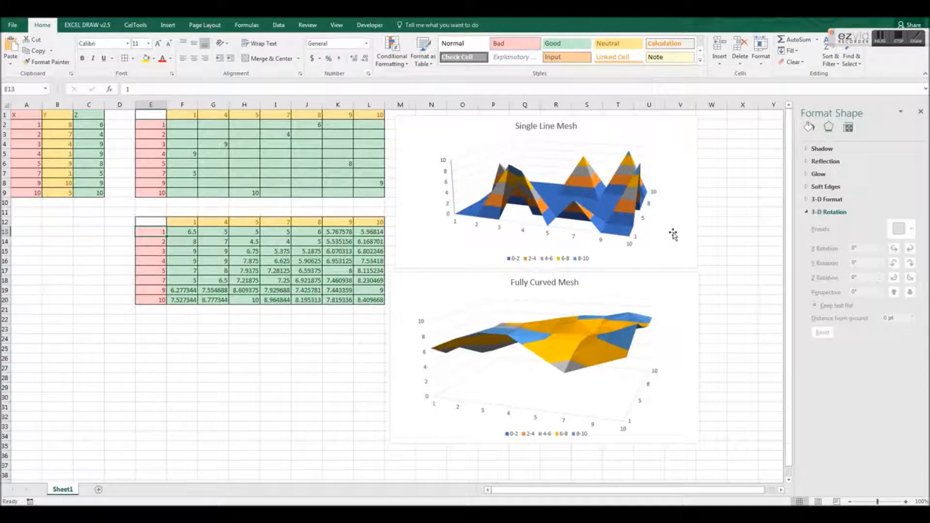
Step: Sweep the Single Line Mesh chart's X rotation up to 140° and back down to 20°
left_click(545, 184)
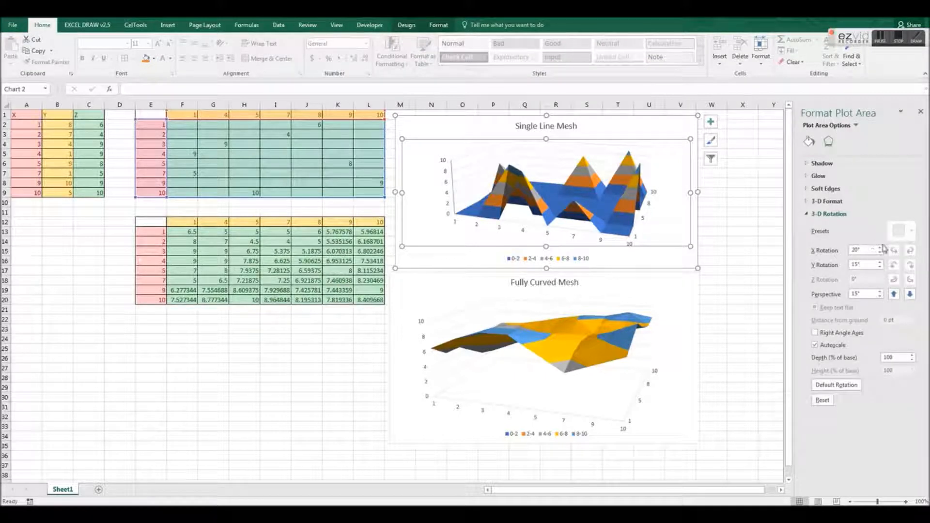
left_click(880, 247)
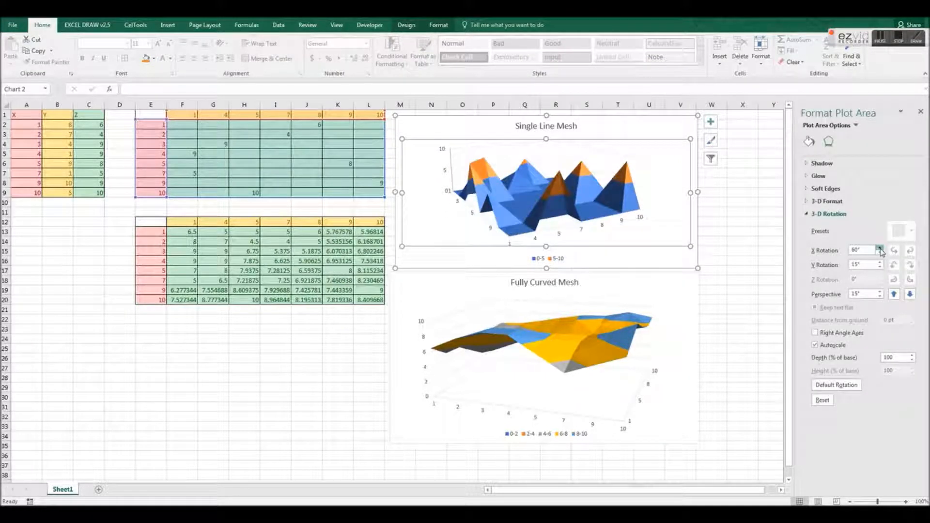
left_click(880, 247)
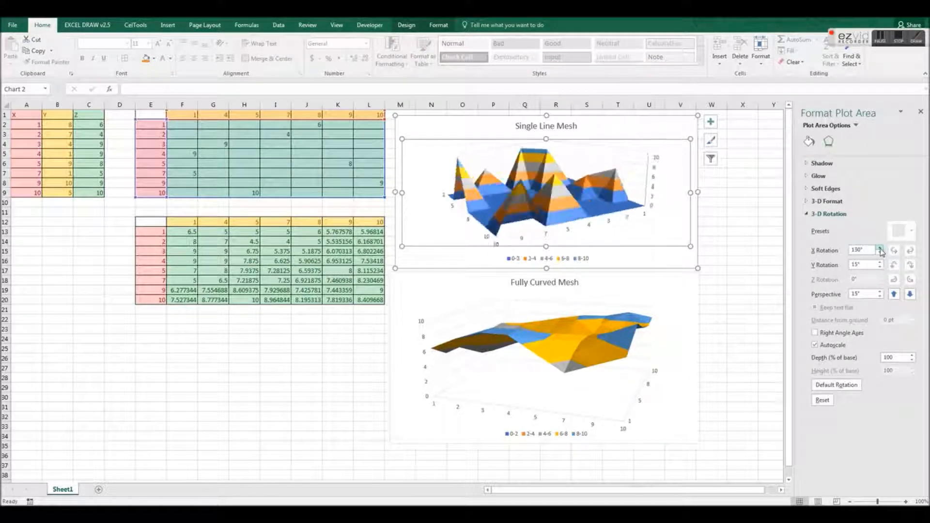
left_click(880, 247)
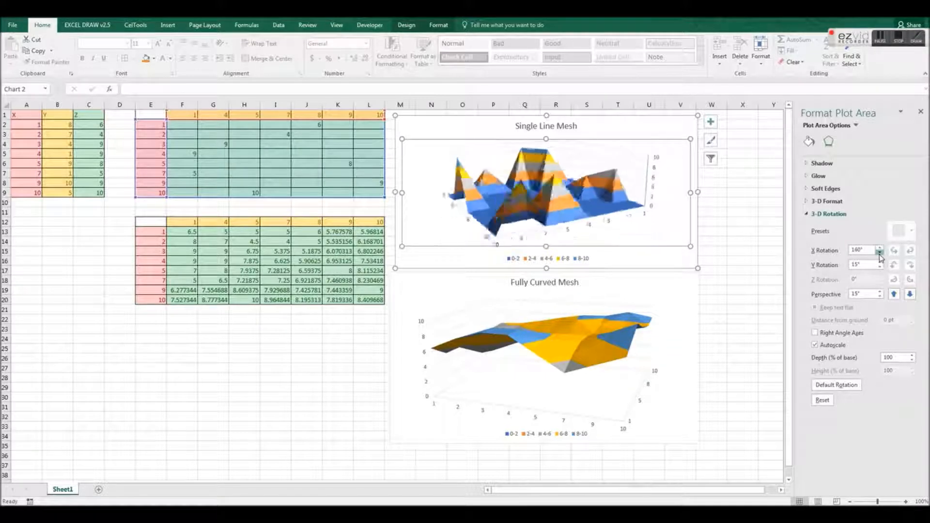
left_click(879, 252)
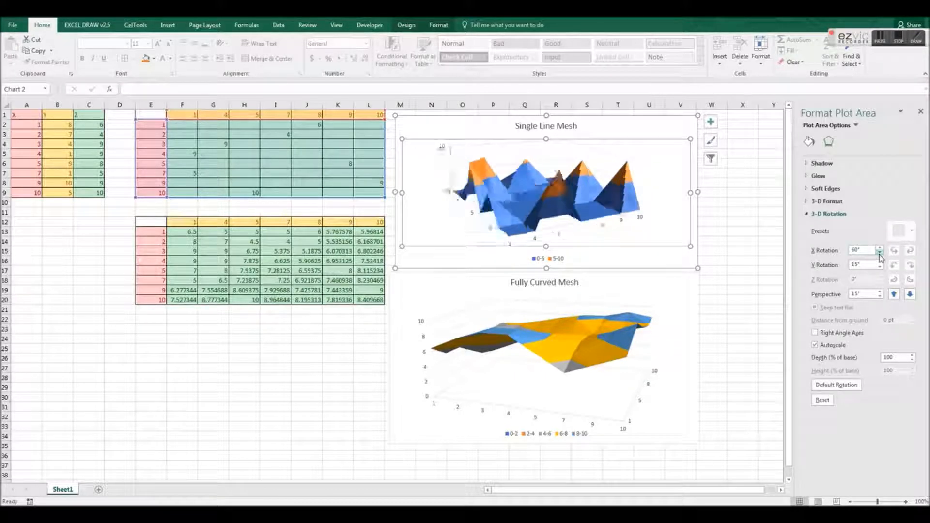
left_click(881, 252)
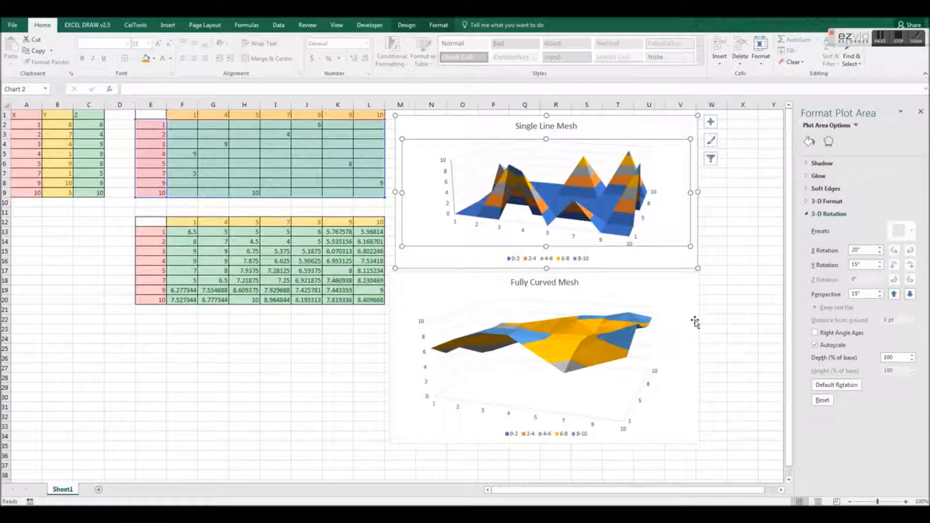
Step: Sweep the Fully Curved Mesh chart's X rotation through several angles and back to 20°, then select the X values
left_click(879, 247)
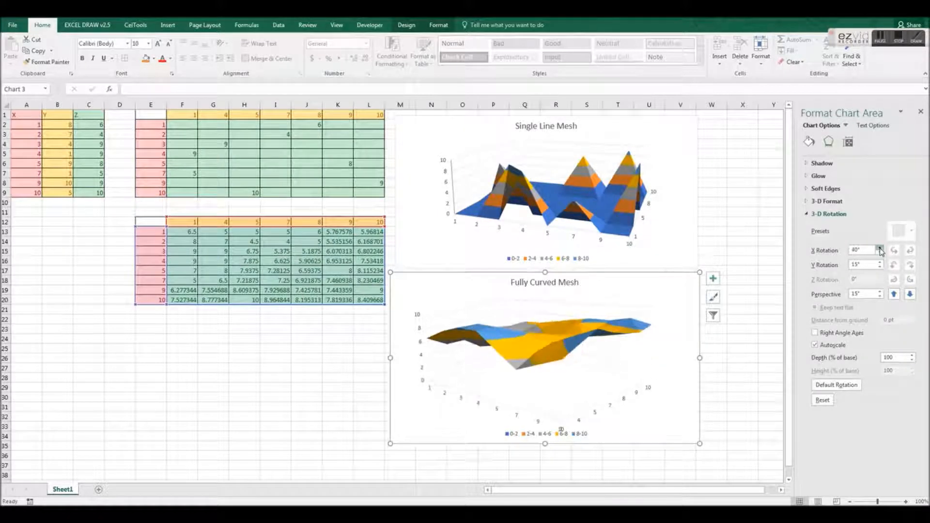
left_click(881, 248)
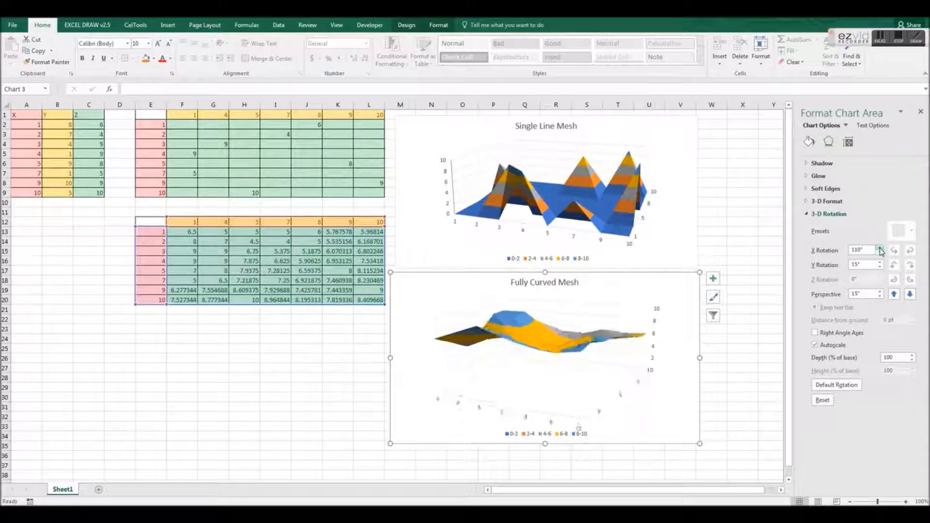
left_click(881, 247)
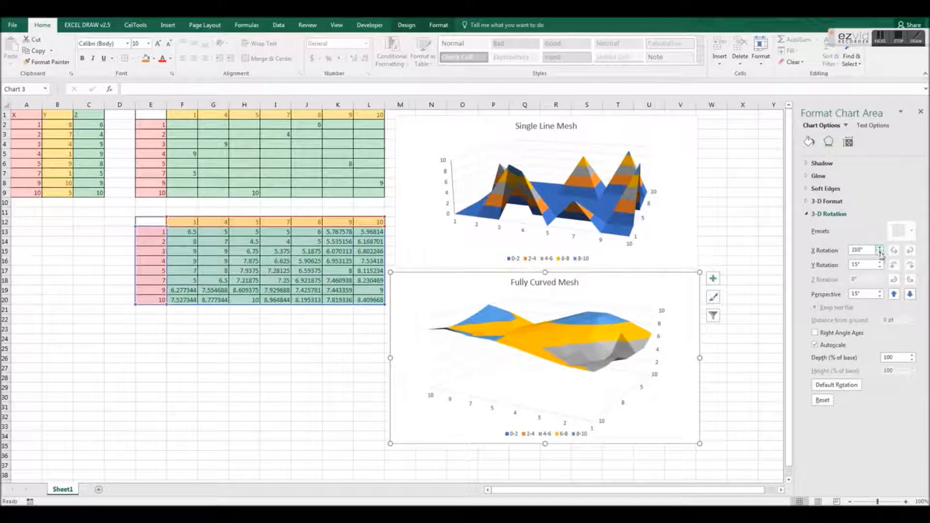
left_click(881, 253)
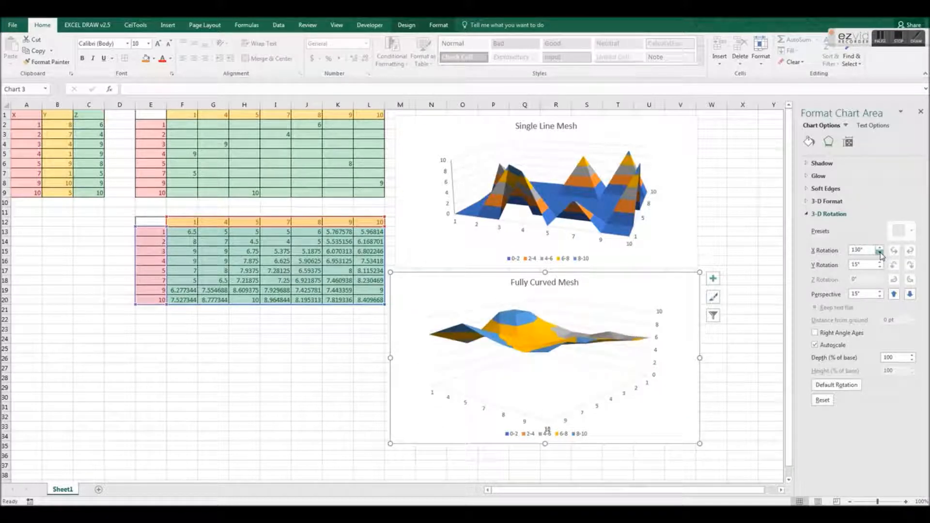
left_click(881, 252)
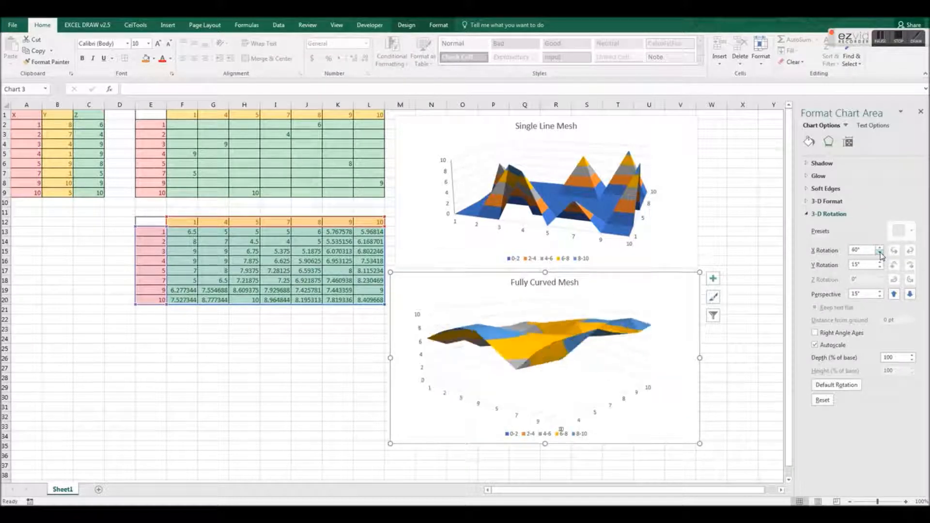
left_click(880, 252)
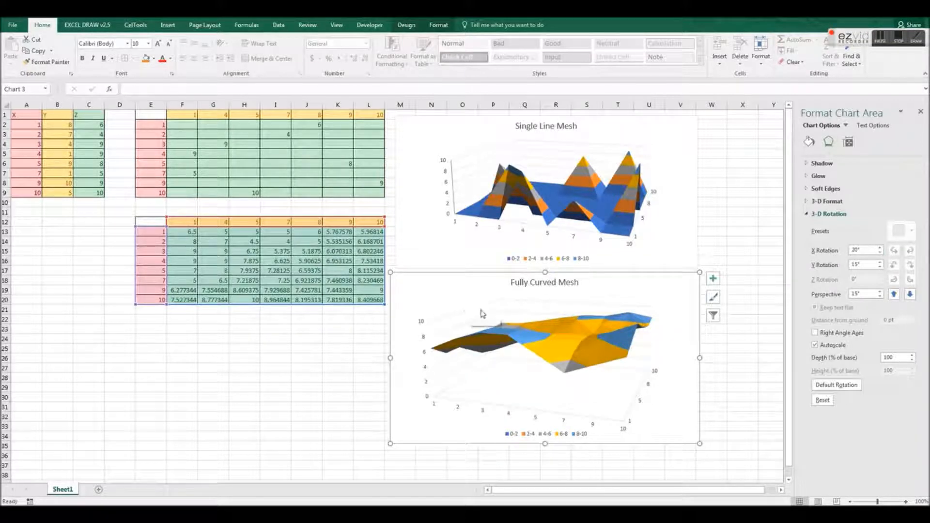
mouse_move(434, 408)
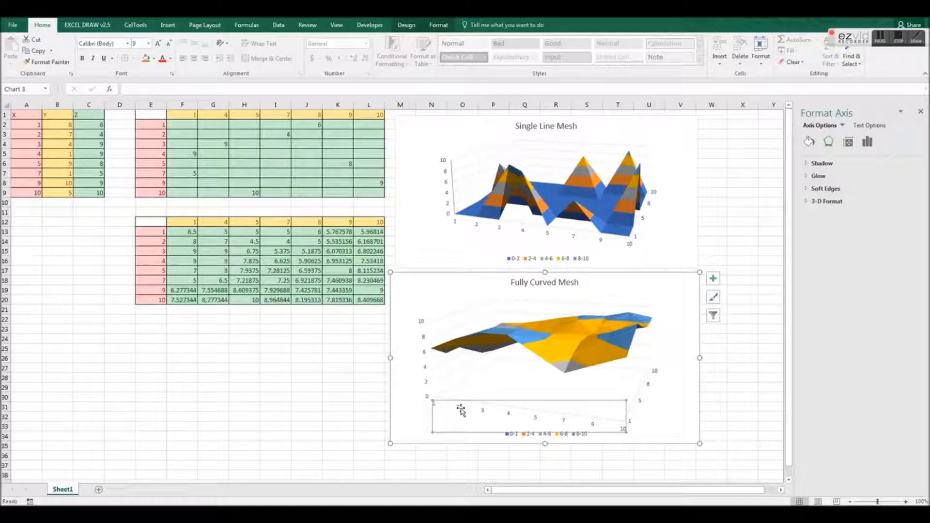
mouse_move(533, 418)
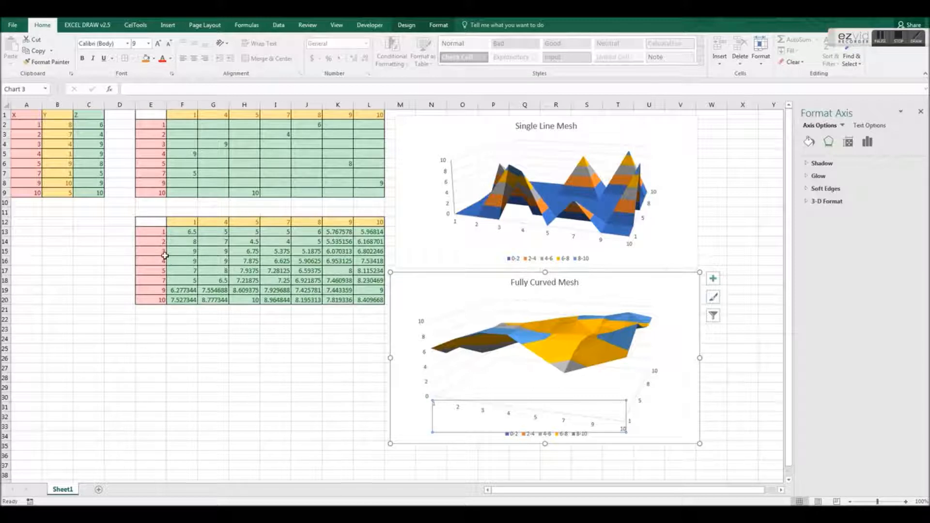
left_click(150, 231)
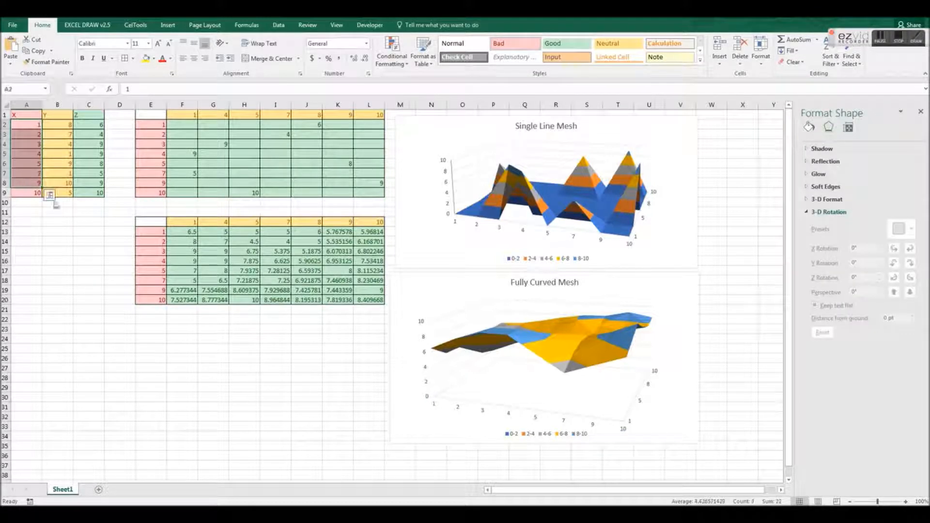
Step: Examine the Y source column and the gap-filled value in F13
left_click(151, 223)
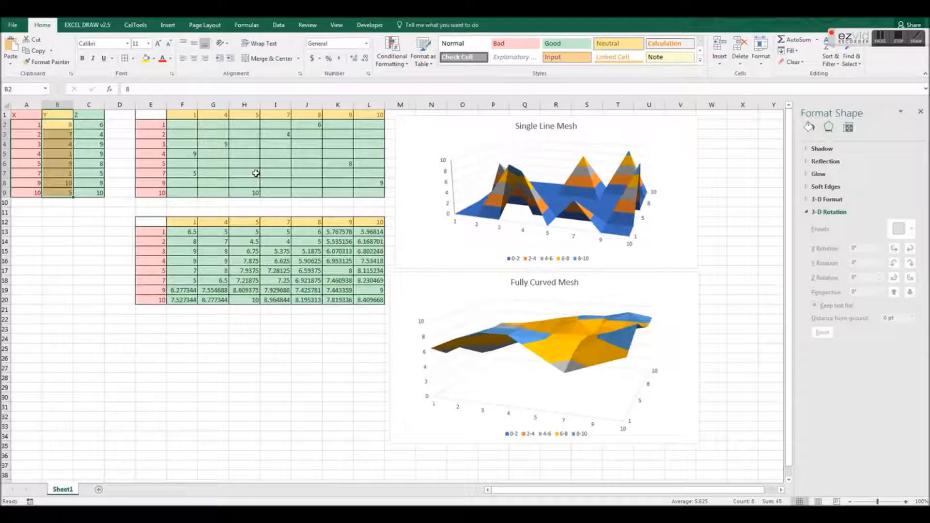
left_click(182, 231)
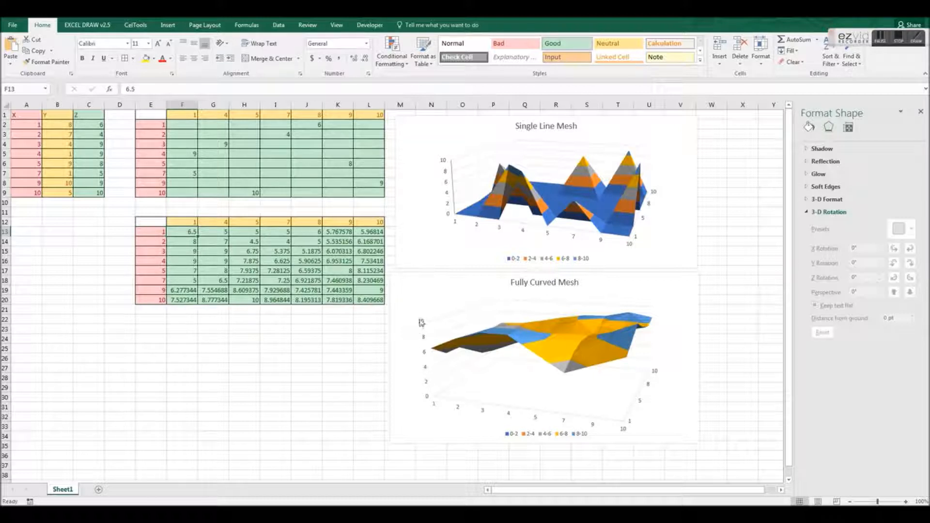
mouse_move(666, 366)
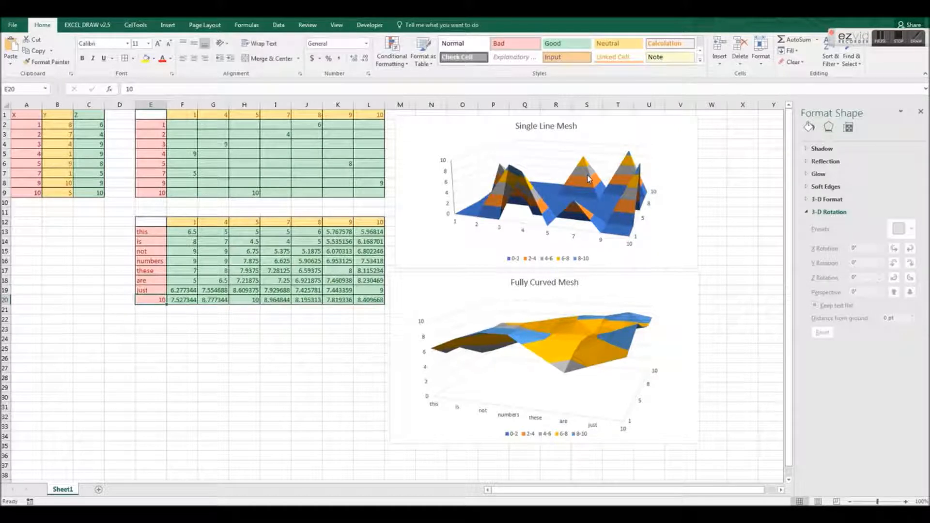
Step: Enter the text 'labels' as the lower table's final row label in E20
type("labels")
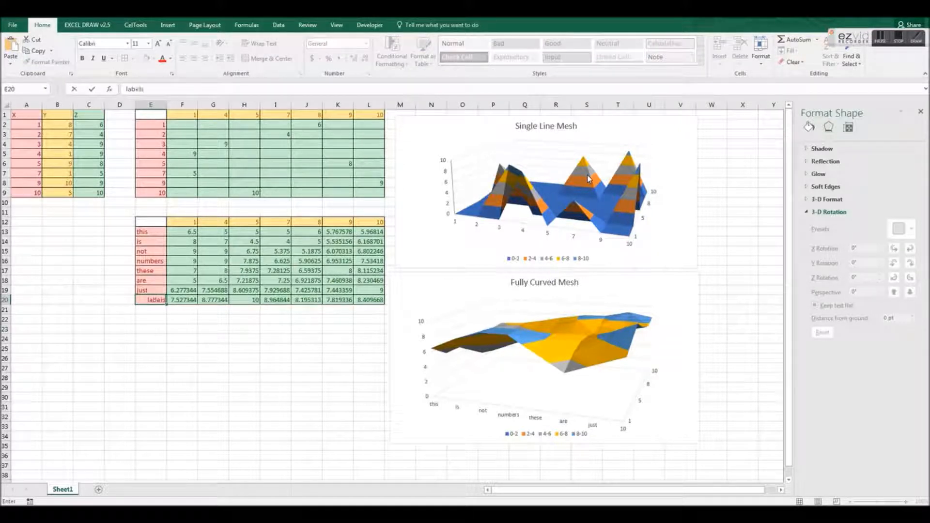
key("Return")
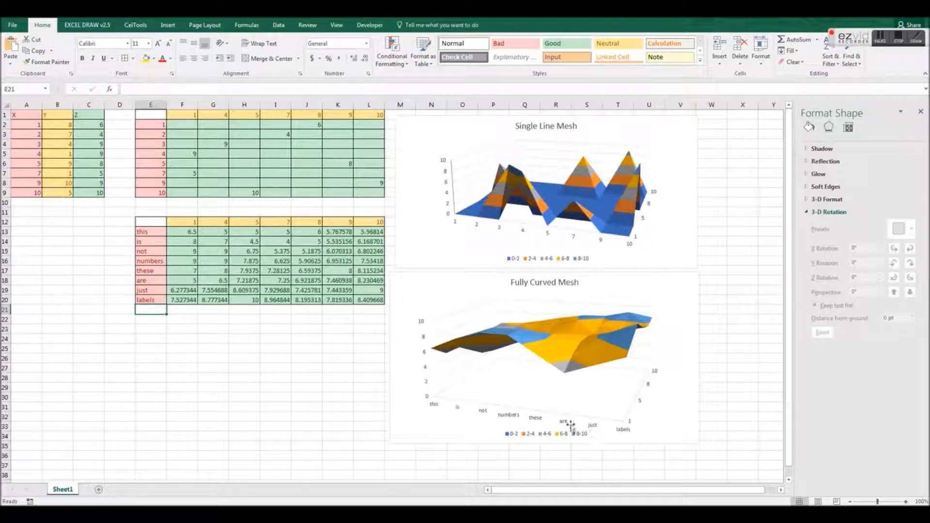
left_click(543, 356)
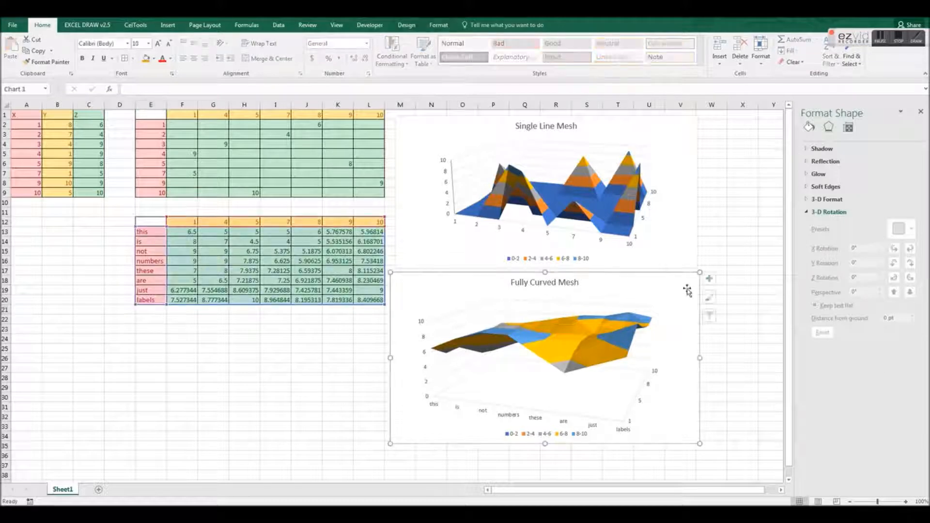
Step: Set the Fully Curved Mesh chart to X rotation 20° and Y rotation 15°, then return to the sheet
left_click(882, 248)
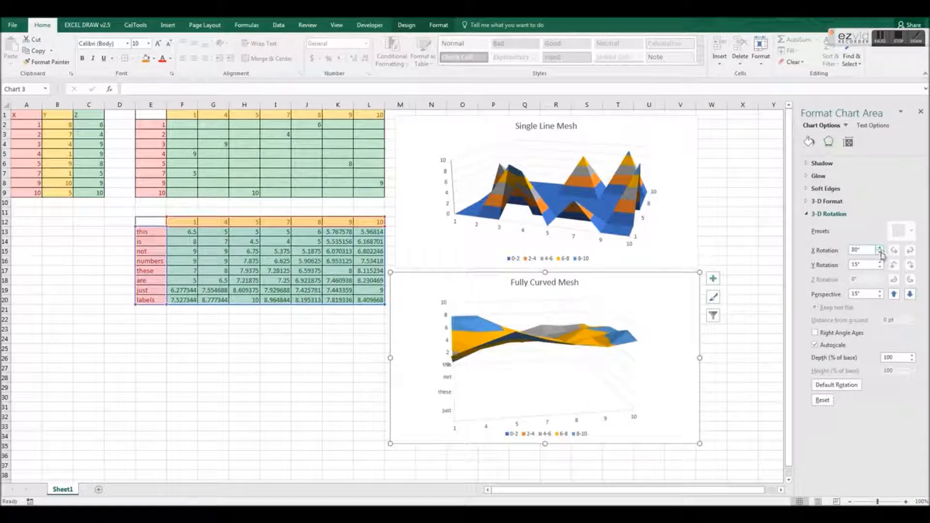
left_click(881, 252)
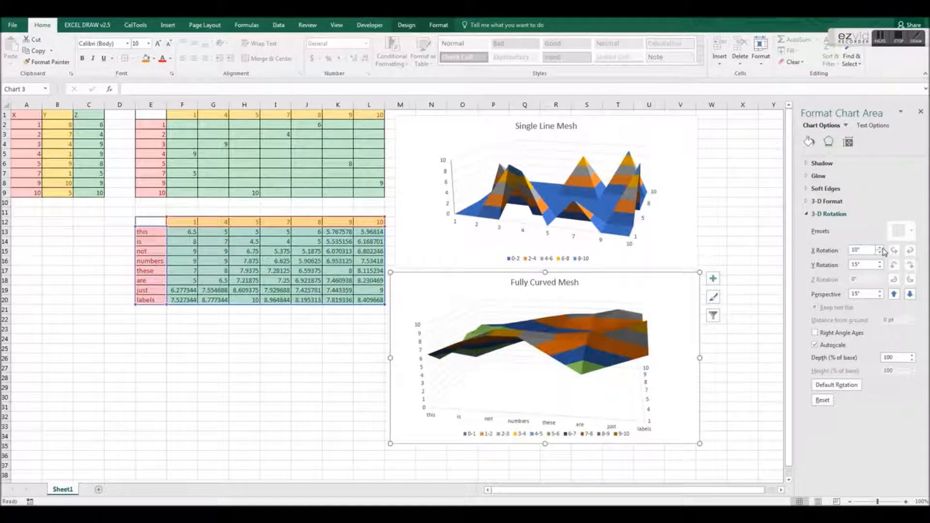
left_click(881, 248)
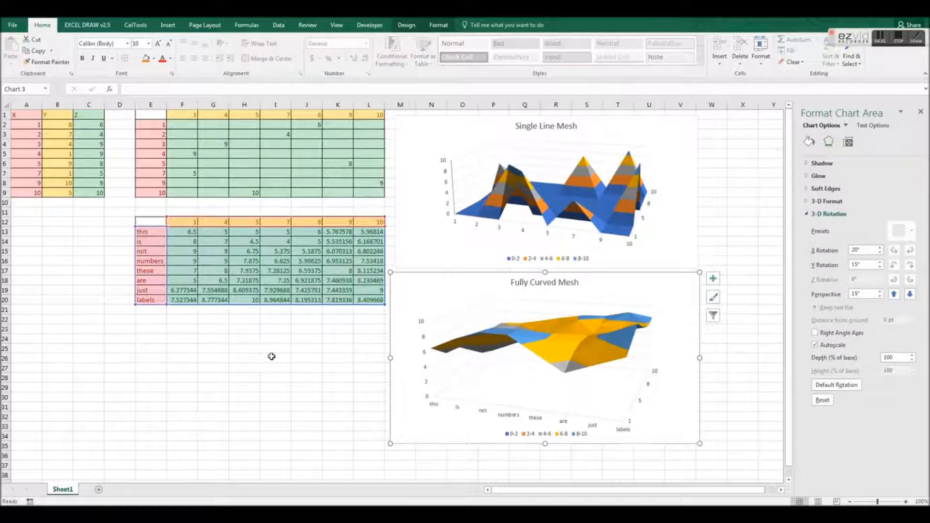
left_click(150, 232)
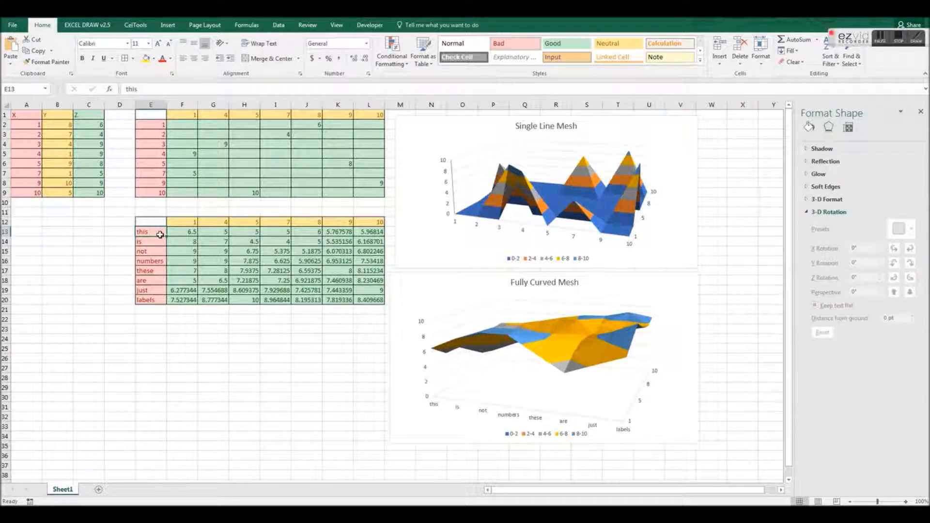
Step: Switch to the workbook showing Sheet4 with the mesh table rows numbered 1 to 10
left_click(150, 289)
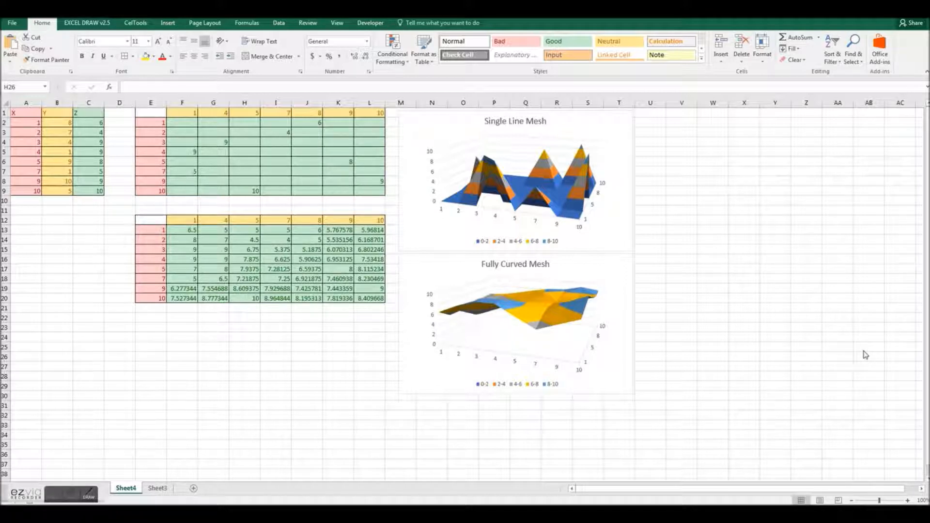
mouse_move(856, 345)
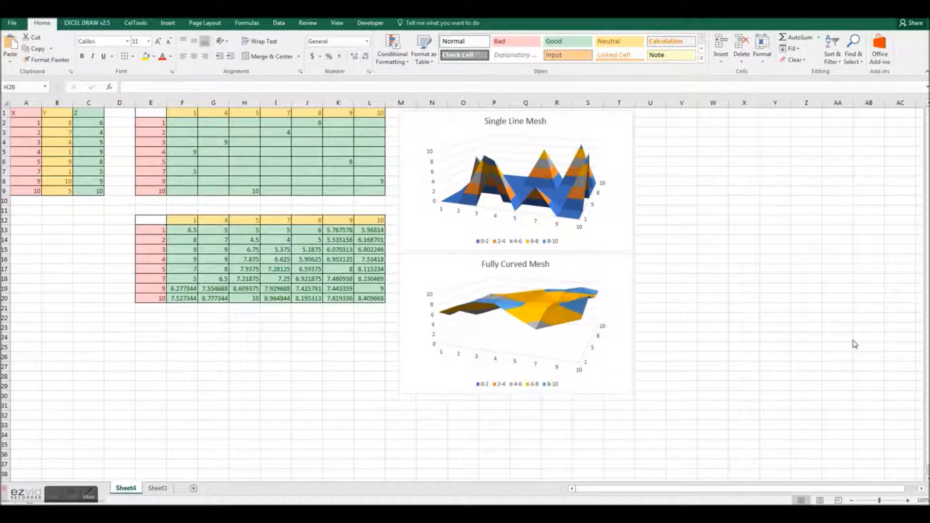
mouse_move(835, 321)
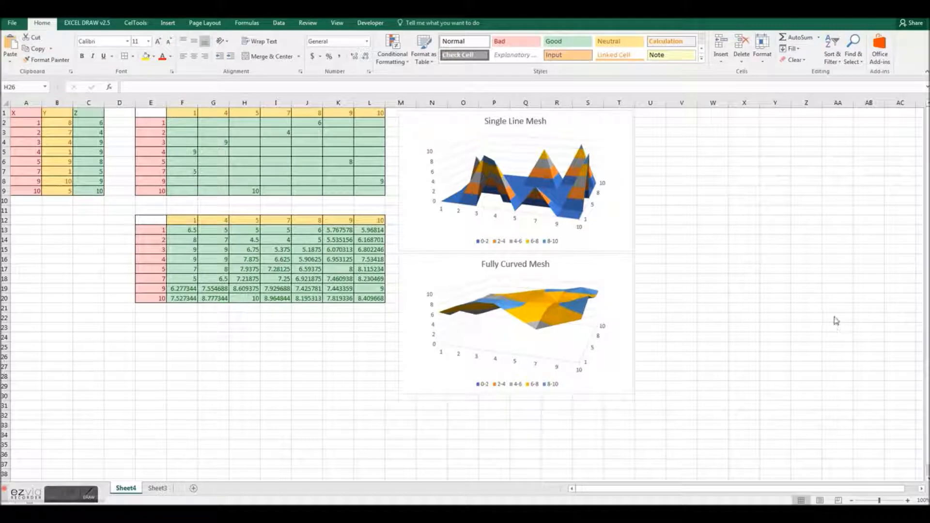
mouse_move(867, 318)
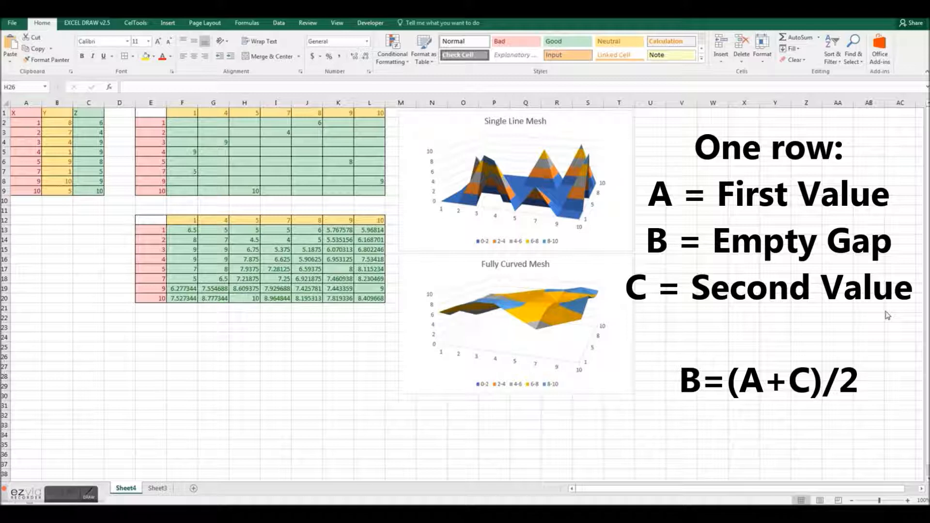
mouse_move(798, 313)
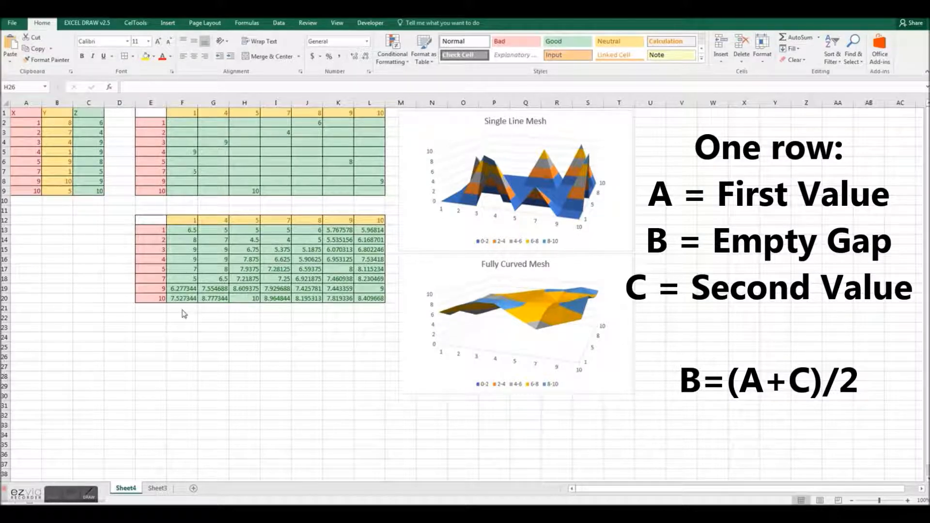
Step: Insert an entire new row above the row labelled 7
right_click(151, 279)
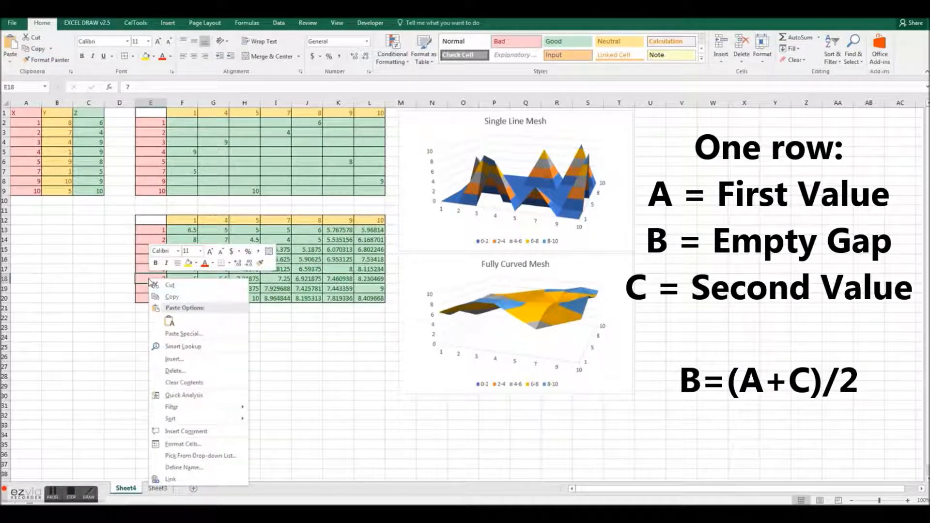
mouse_move(95, 472)
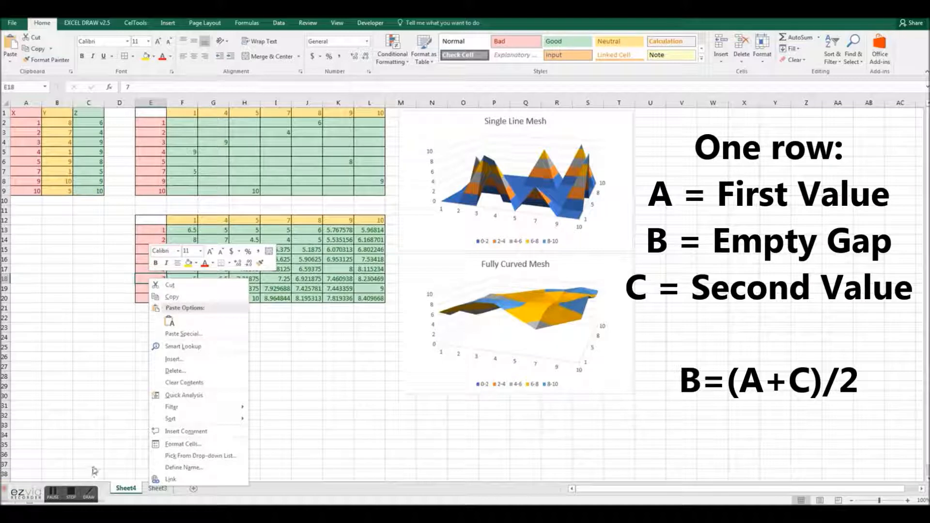
mouse_move(174, 359)
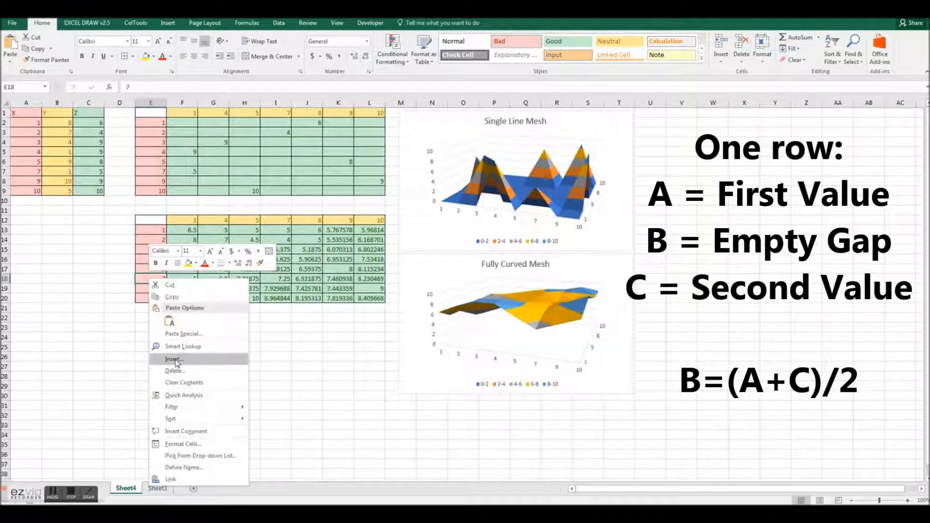
left_click(173, 358)
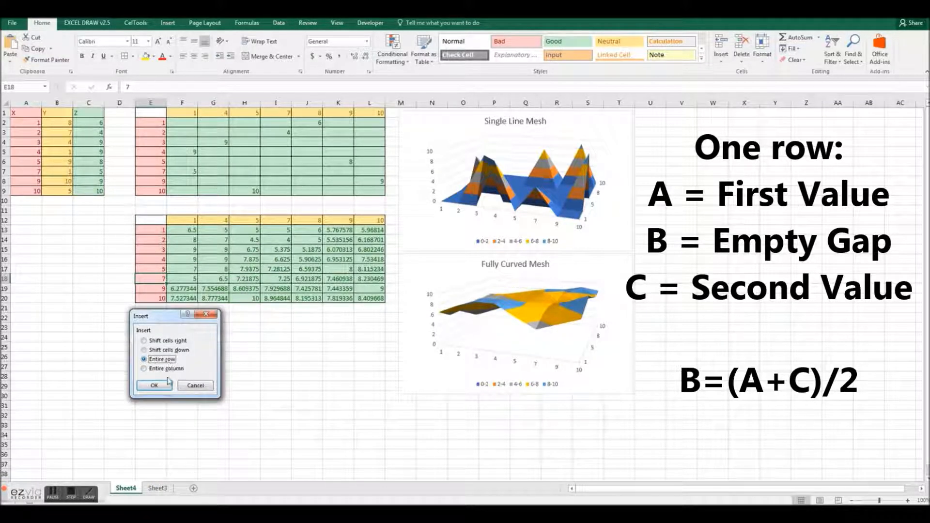
left_click(154, 386)
type("=(E17+")
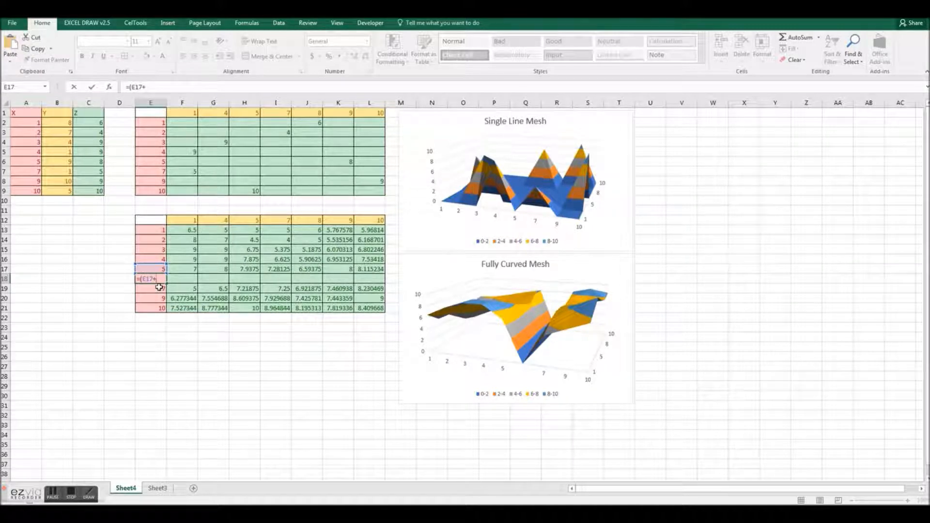
Step: Enter =(E17+E19)/2 in E18 so the new row's label is the average 6
left_click(150, 288)
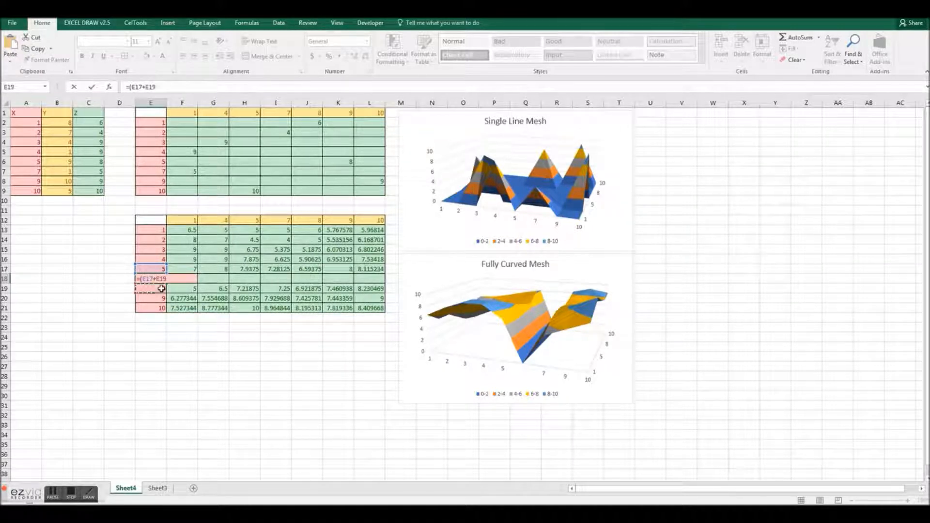
type("/2")
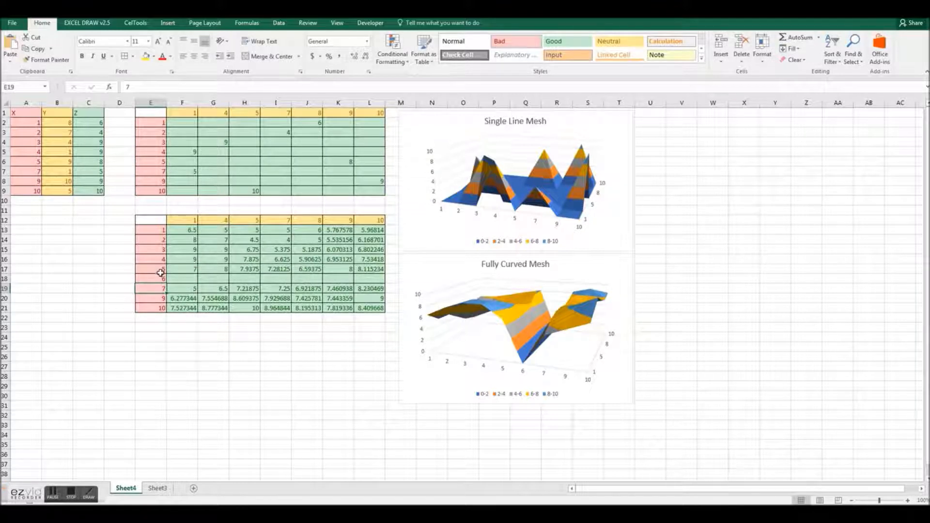
left_click(150, 278)
type("=(E17+E19)/2")
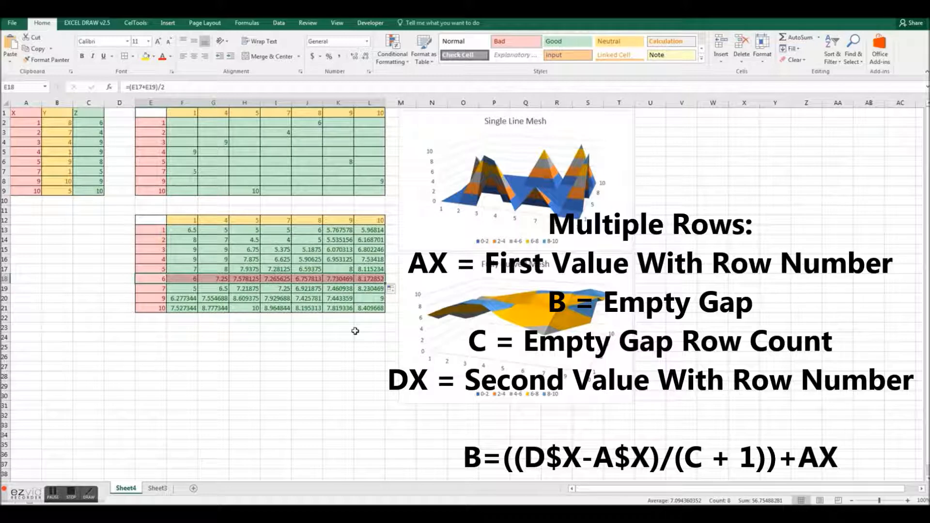
Step: Enter the interpolation formula =((E$24-E$20)/(3+1))+E20 in E21 above the row labelled 13
left_click(368, 330)
type("=((")
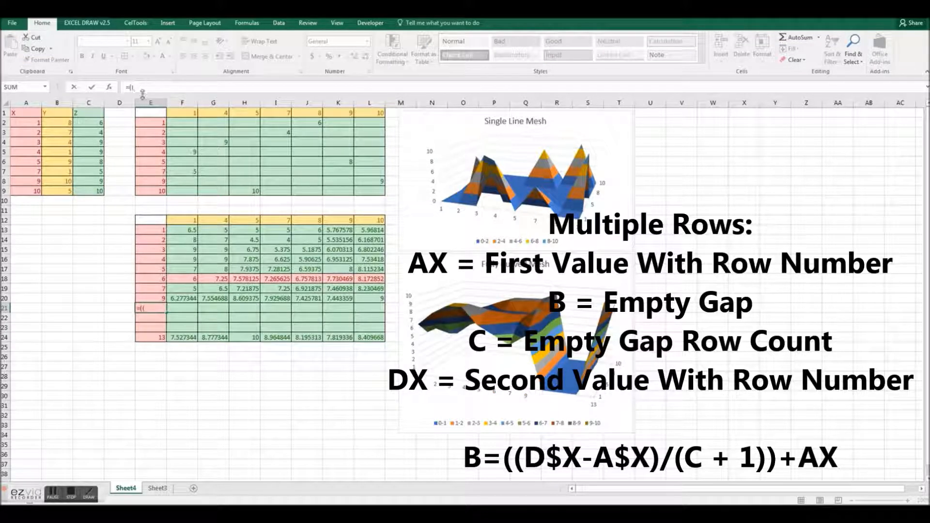
left_click(150, 338)
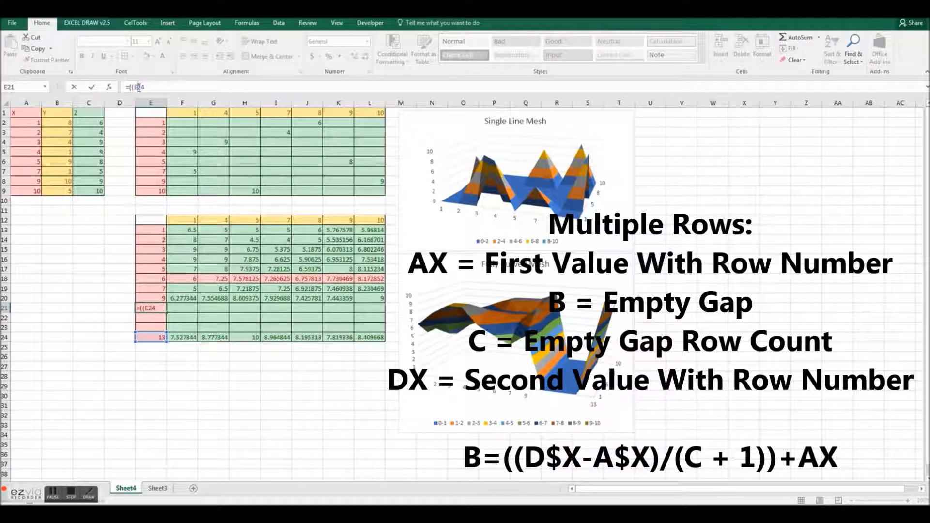
type("$24=")
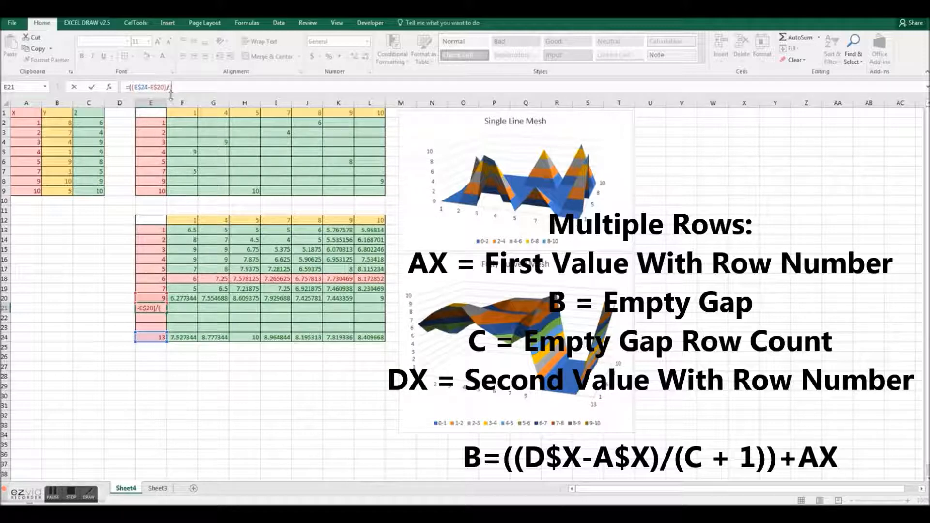
type("(3")
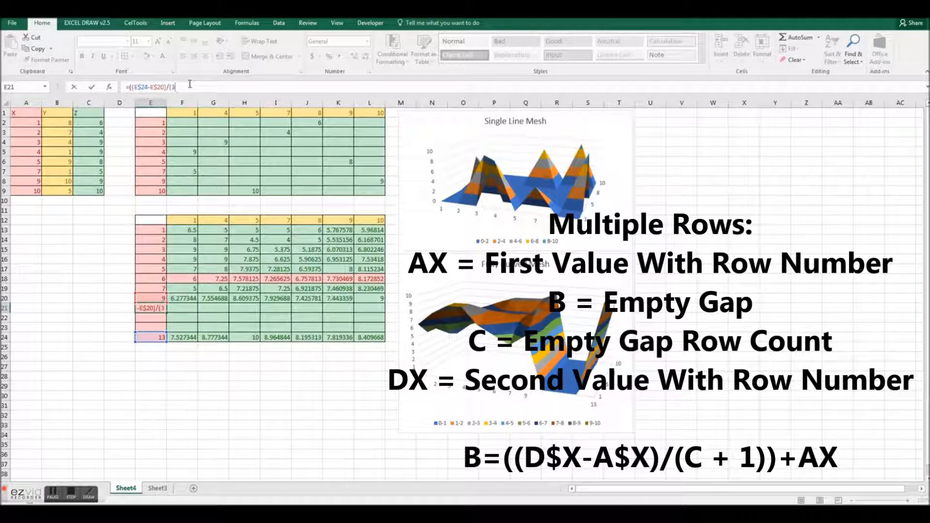
type("+1")
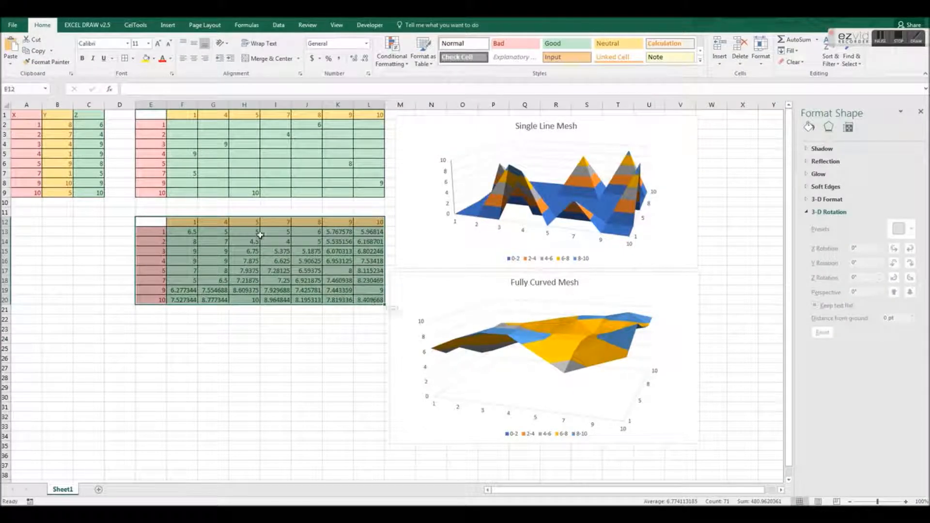
Step: Copy the mesh table E12:L20 with NULL in its corner and launch XYZ Mesh
left_click(150, 221)
type("NULL")
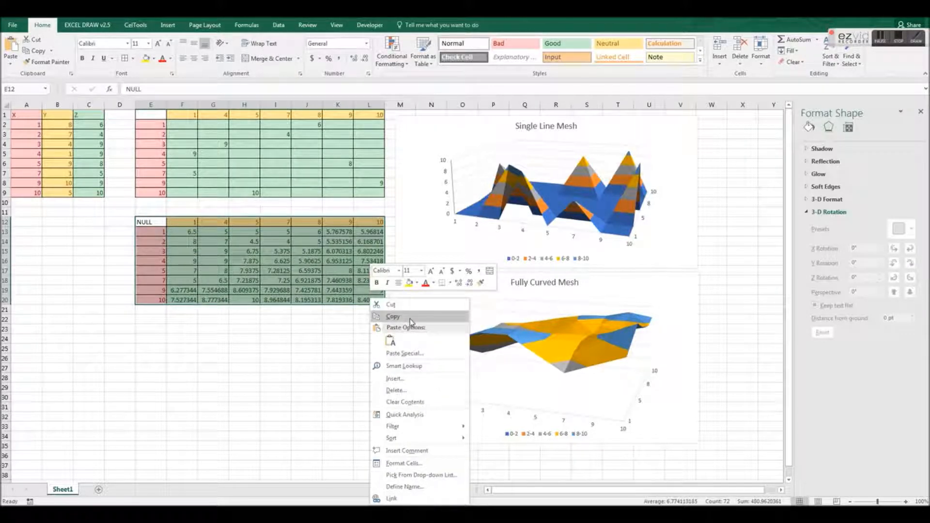
left_click(392, 316)
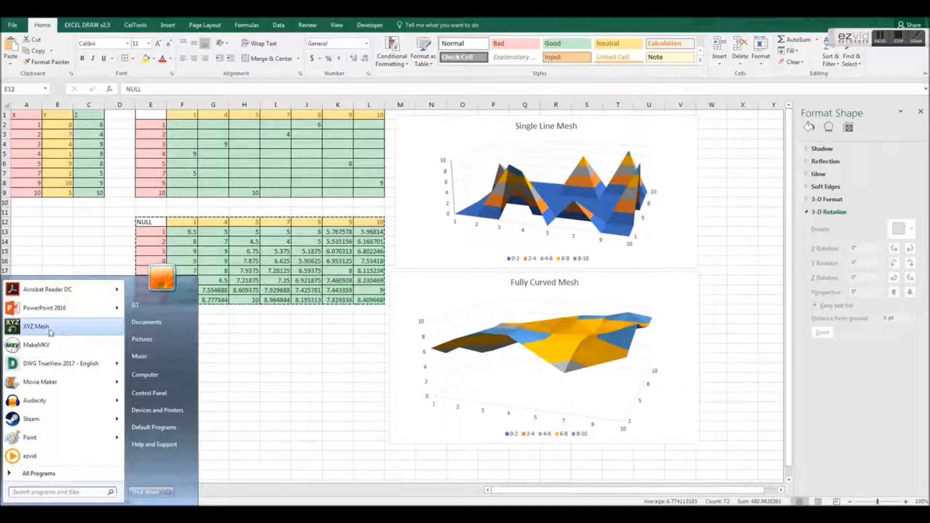
left_click(36, 326)
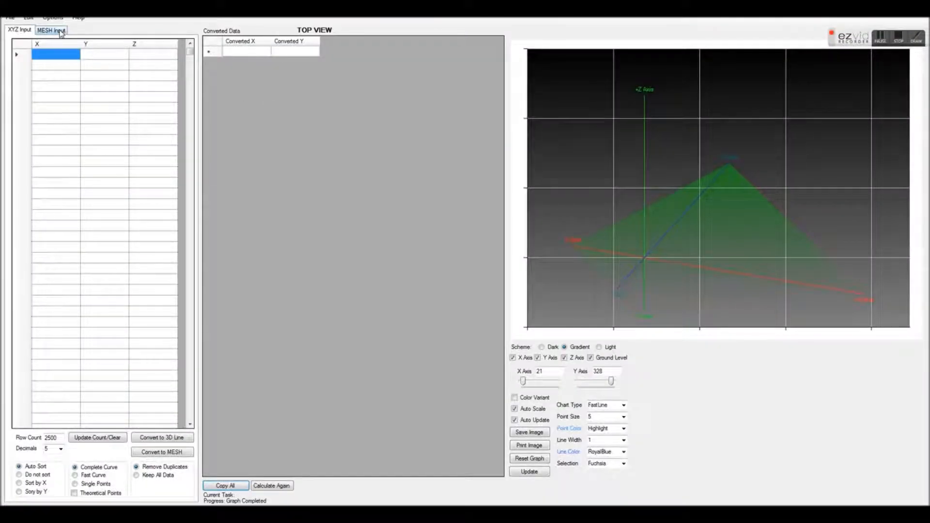
Step: Paste the Excel table into the MESH Input grid and convert it to XYZ points
left_click(51, 30)
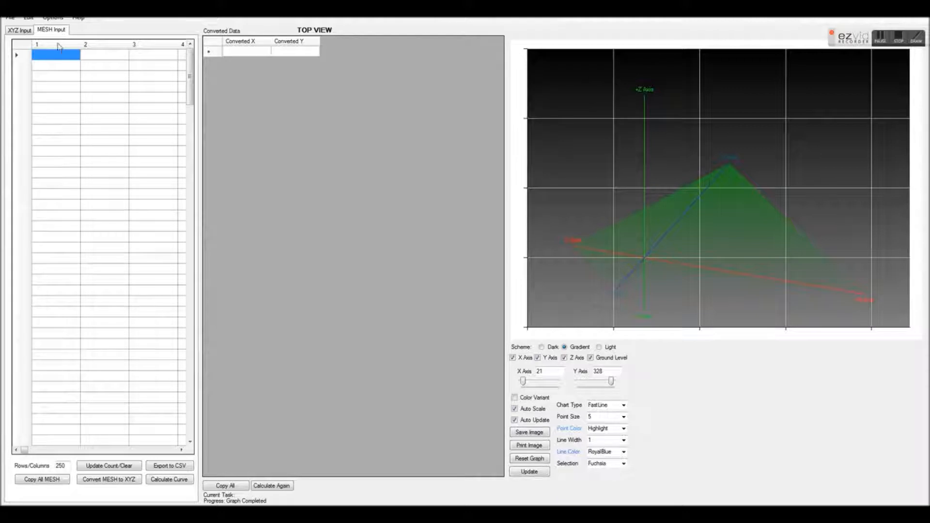
right_click(57, 54)
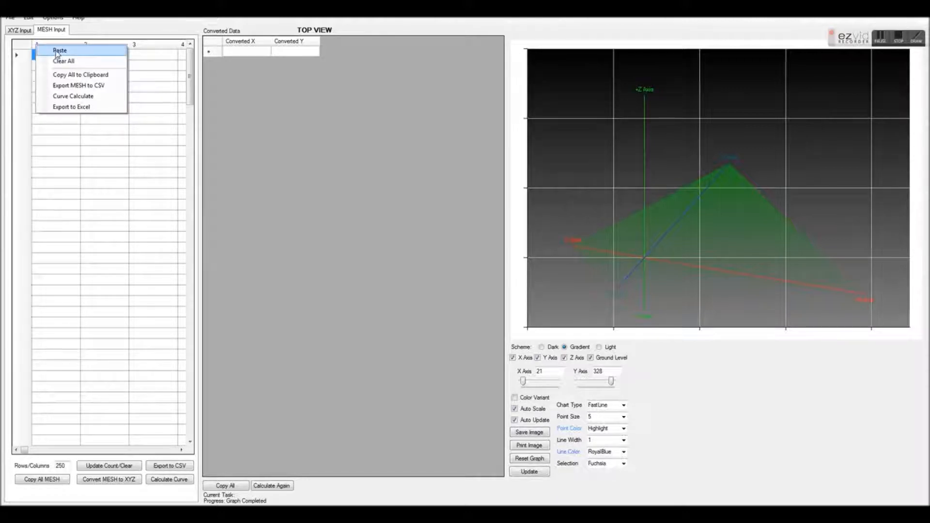
left_click(59, 49)
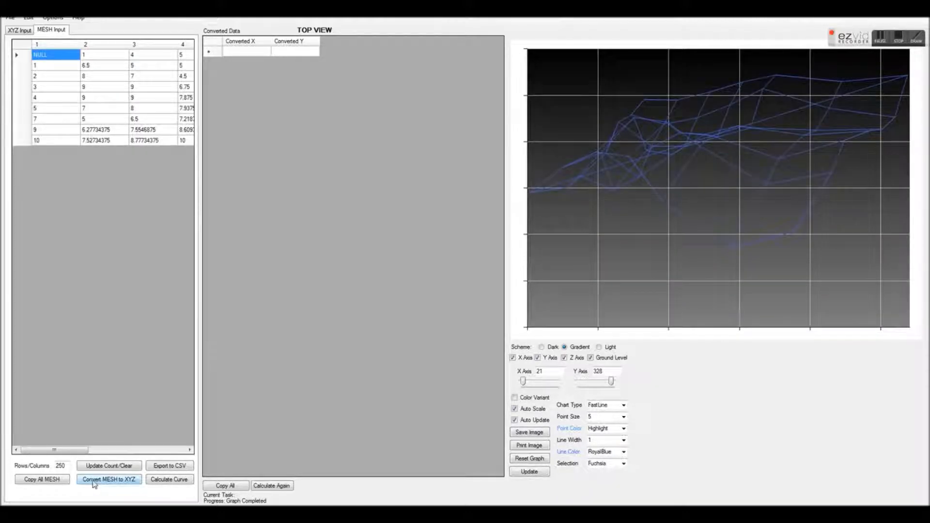
left_click(108, 480)
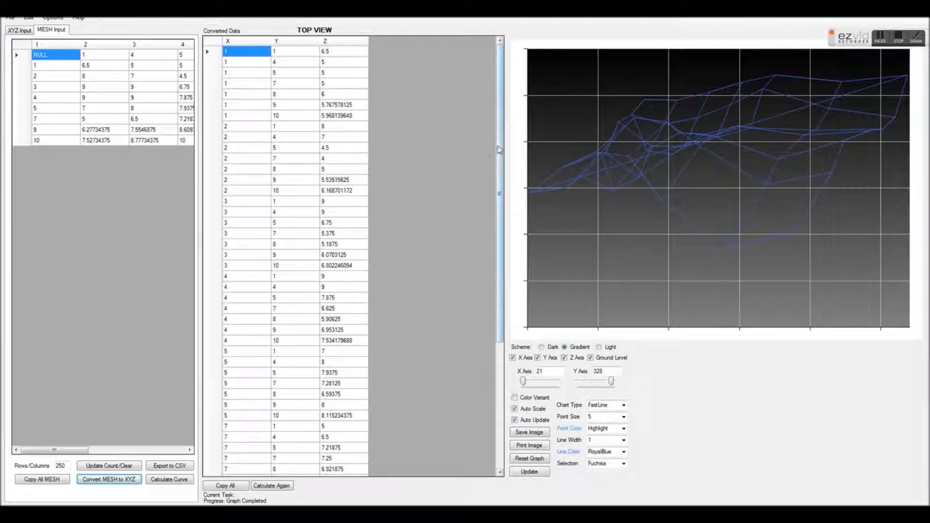
Step: Review the converted X-Y-Z point list and copy all points
scroll("down", 3)
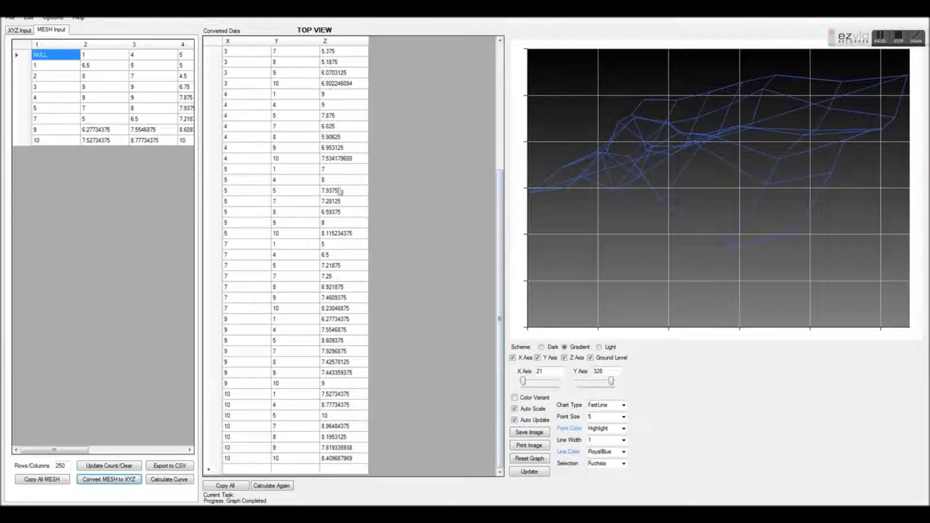
left_click(329, 212)
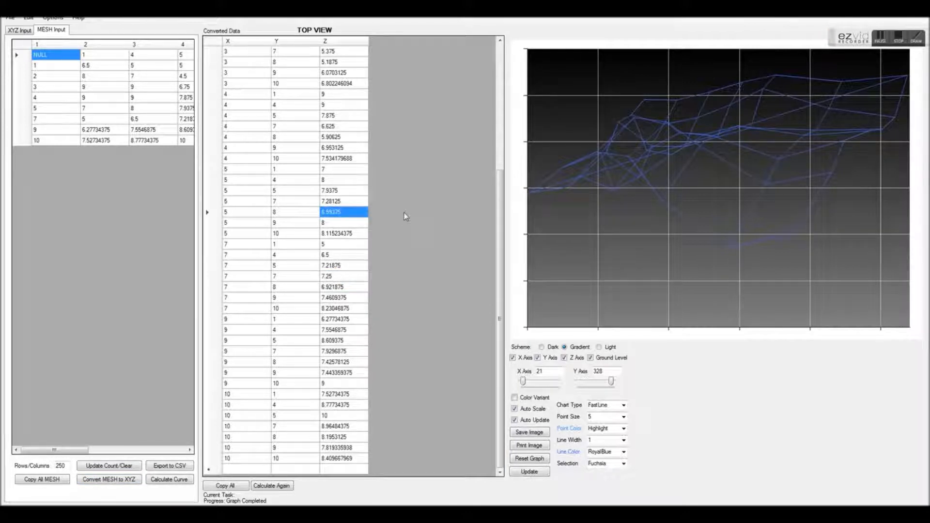
left_click(225, 486)
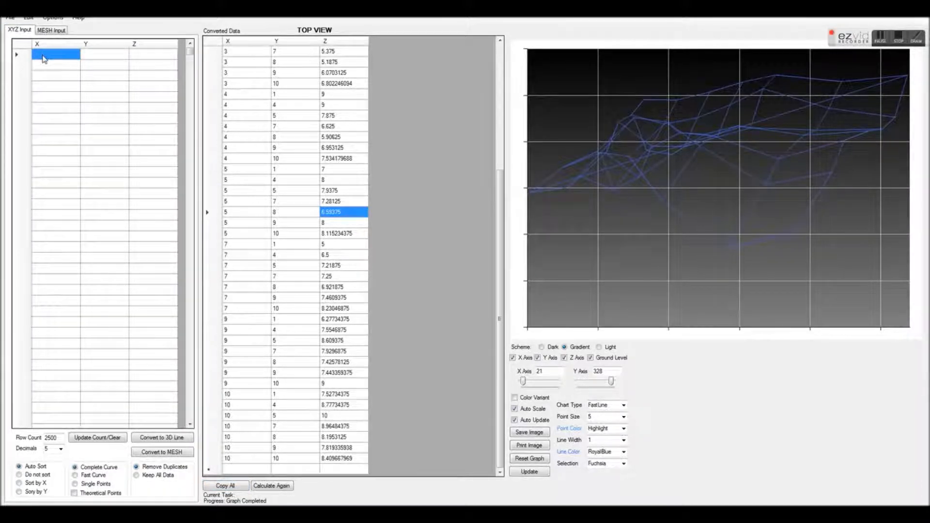
Step: Paste the points into XYZ Input and convert to a mesh with Theoretical Points filling gaps
right_click(56, 54)
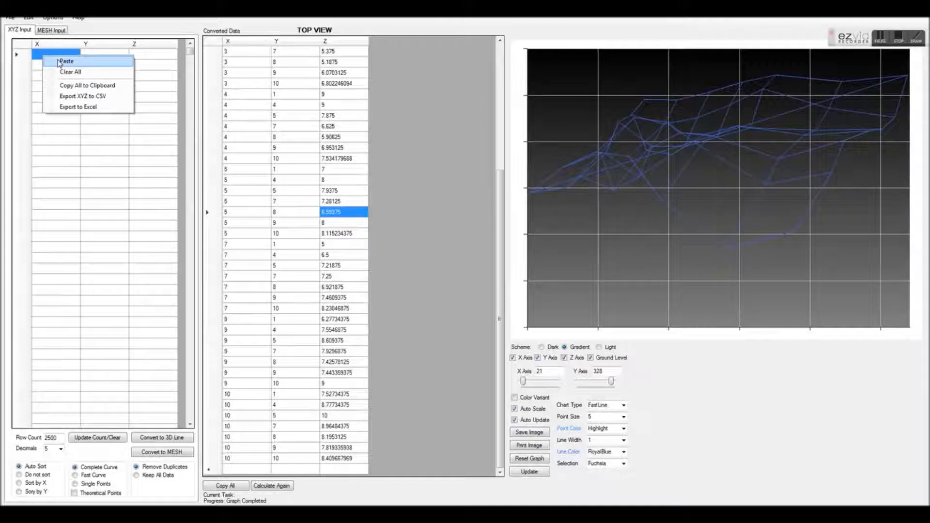
left_click(66, 61)
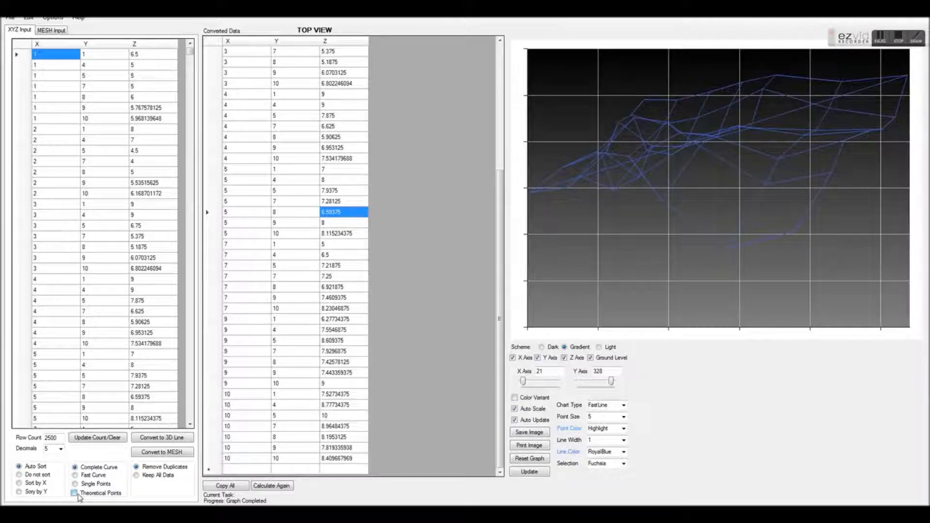
left_click(76, 493)
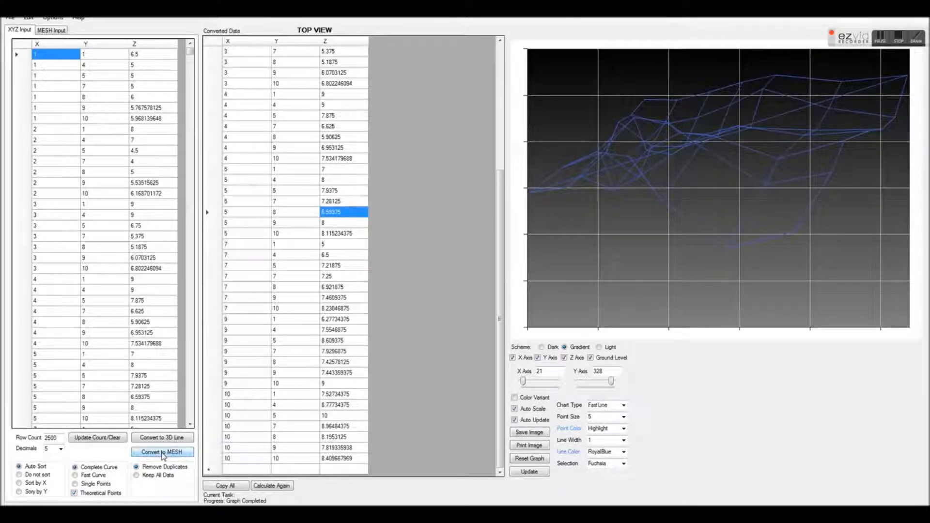
left_click(162, 452)
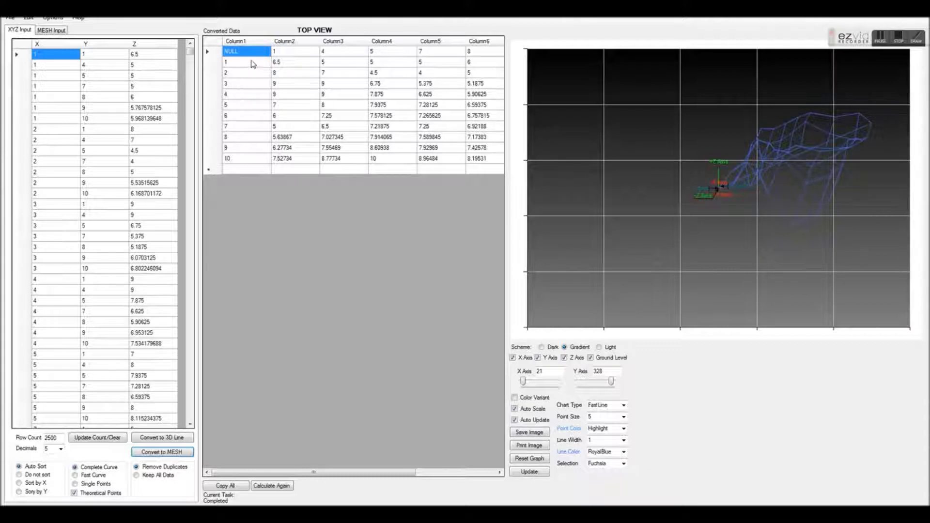
mouse_move(253, 125)
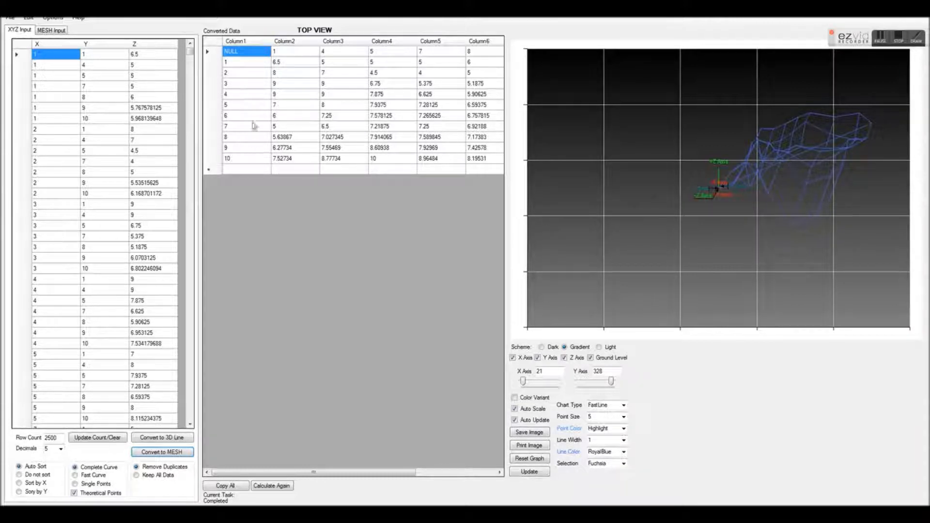
Step: Select the row values in Column1 of the converted mesh table
left_click_drag(237, 52, 237, 93)
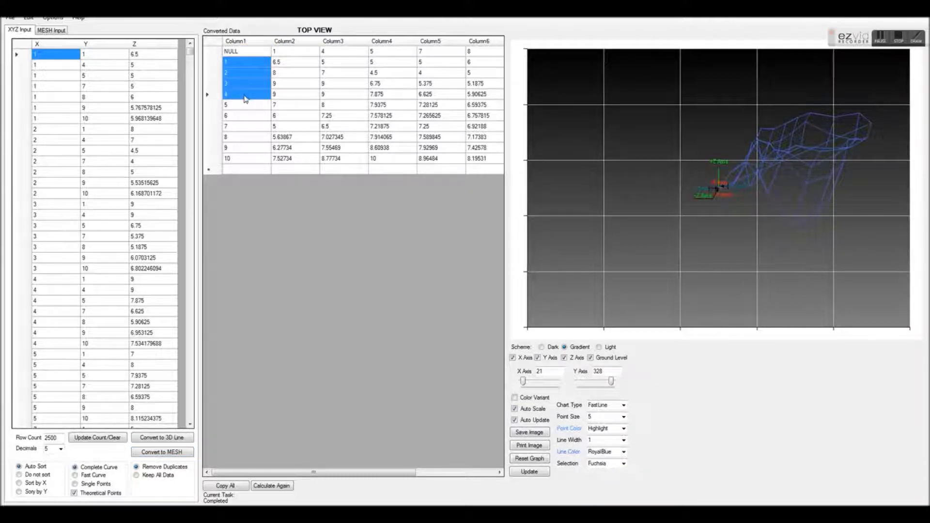
left_click_drag(243, 94, 244, 158)
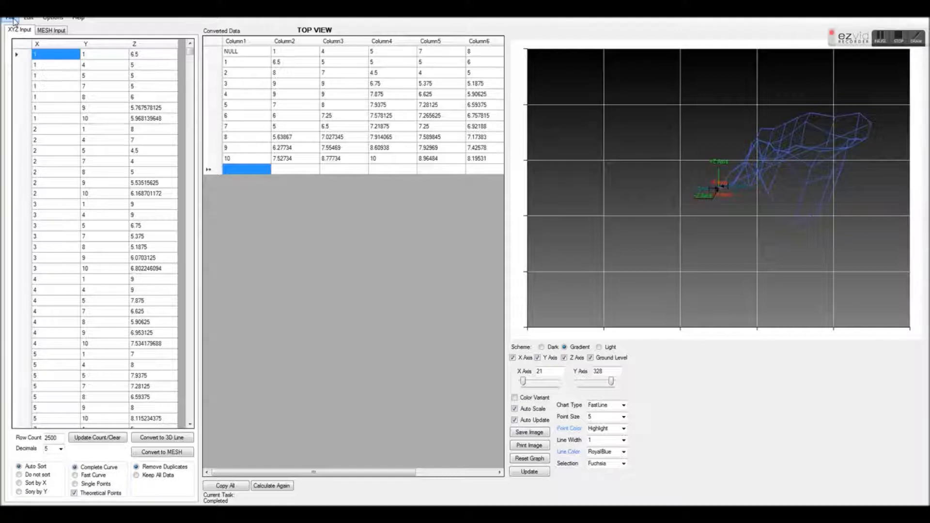
Step: Export the filled mesh to Excel as a 3-D surface chart via File > Export to Excel
left_click(10, 17)
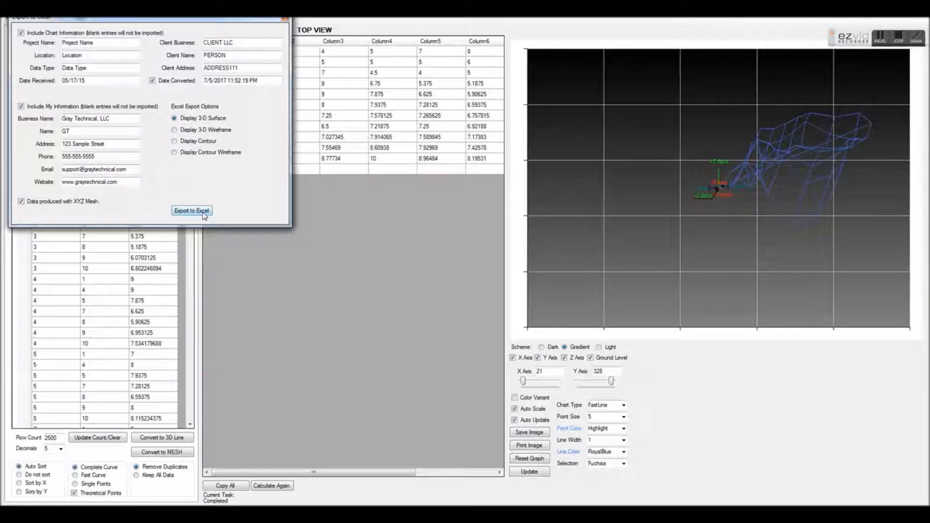
mouse_move(228, 480)
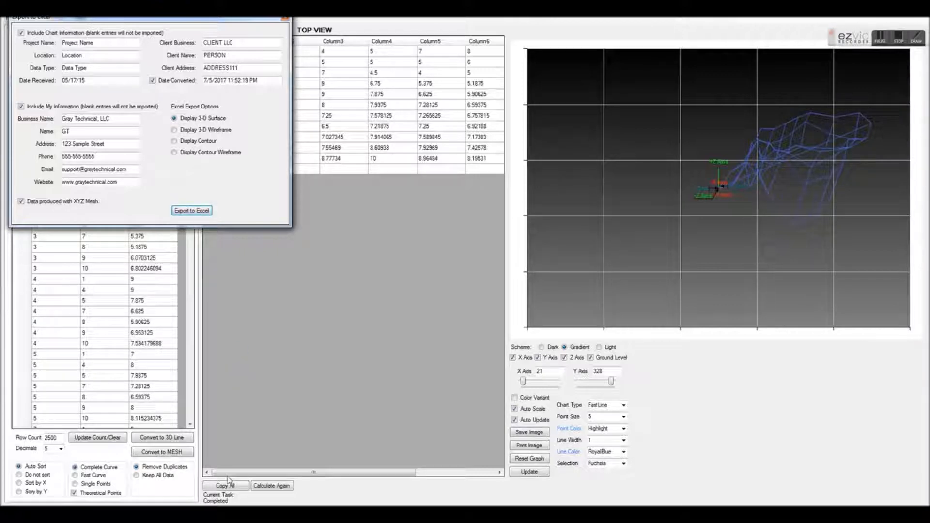
left_click(191, 210)
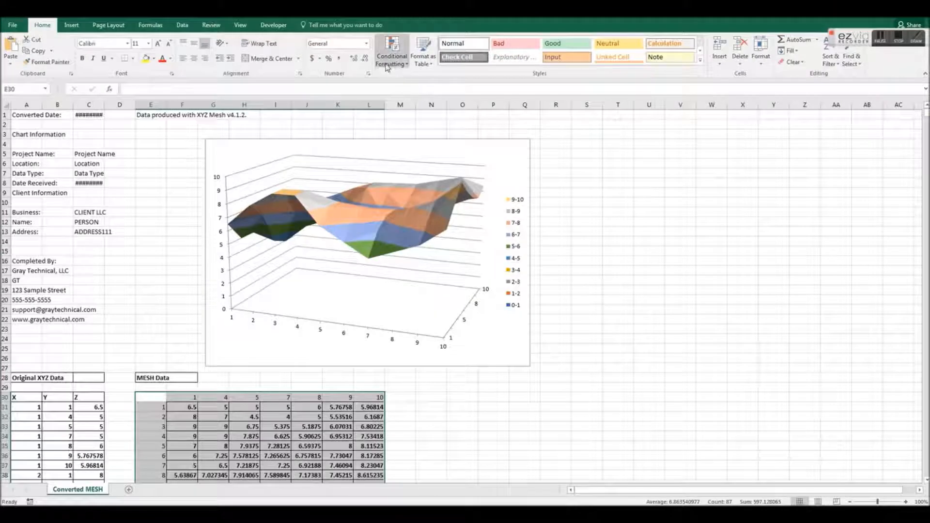
Step: Select the exported surface chart and bring up Format Chart Area with its 3-D Rotation settings
left_click(556, 231)
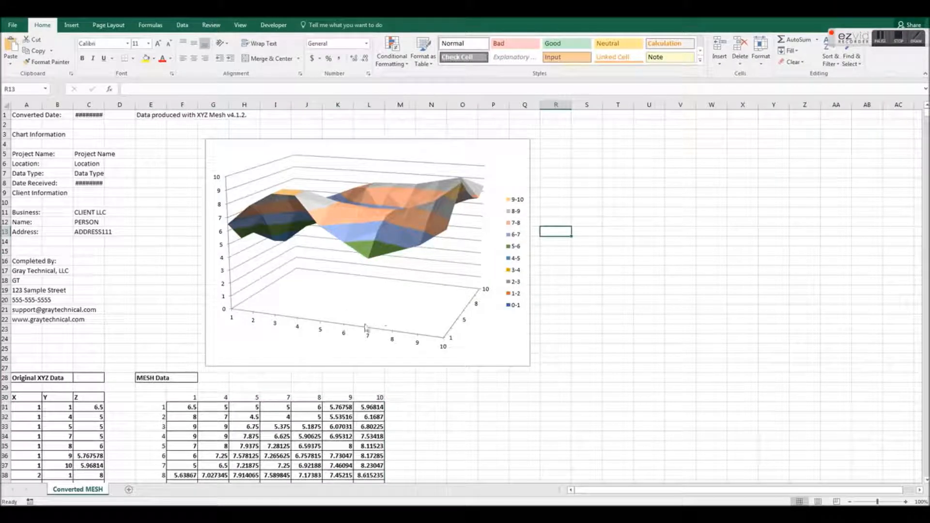
left_click(368, 251)
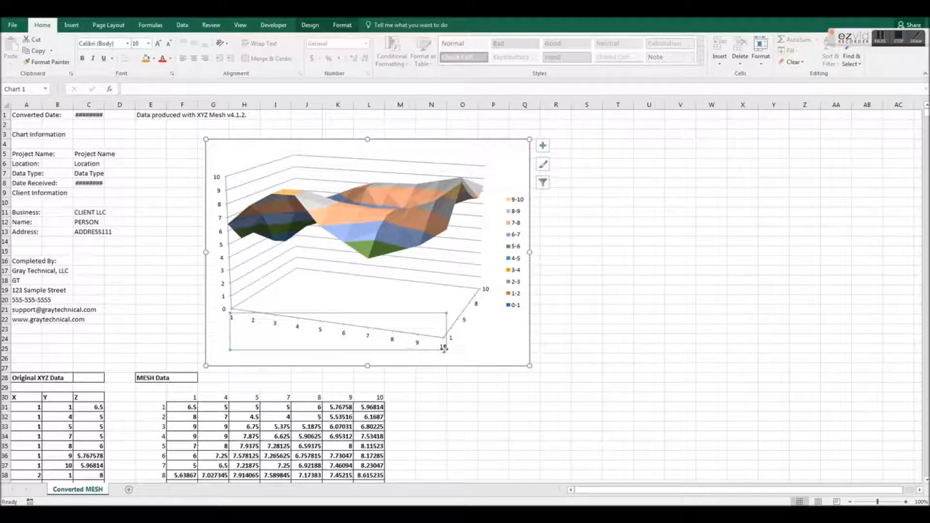
scroll("down", 3)
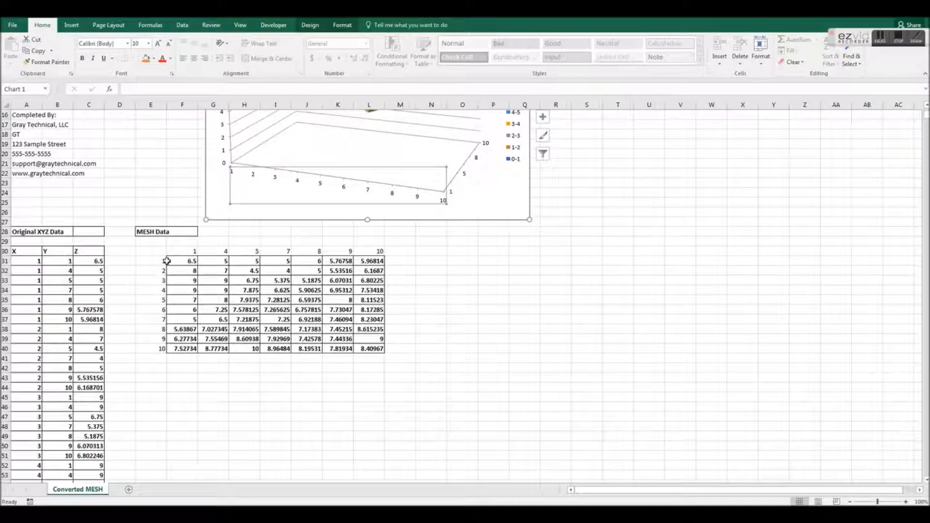
left_click(400, 349)
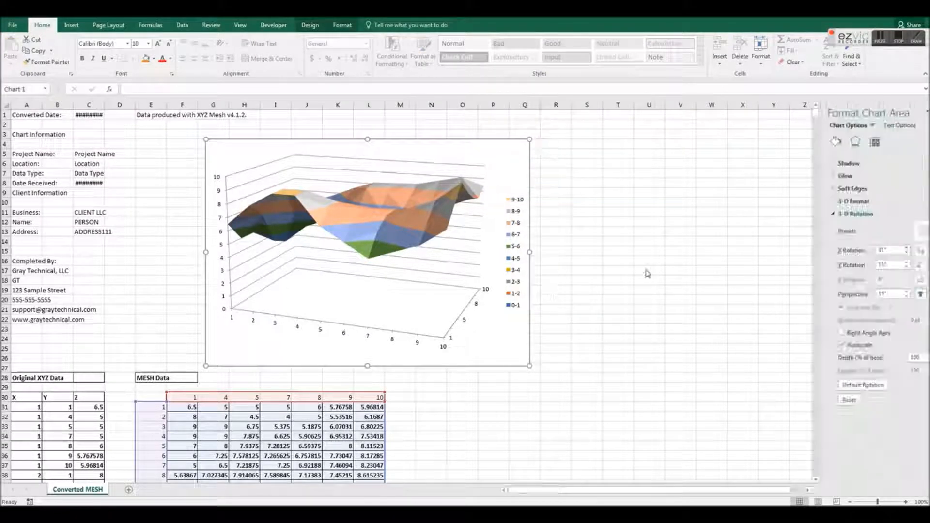
Step: Spin the chart with the rotation spinners until it sits at 140° X and 20° Y rotation
left_click(880, 252)
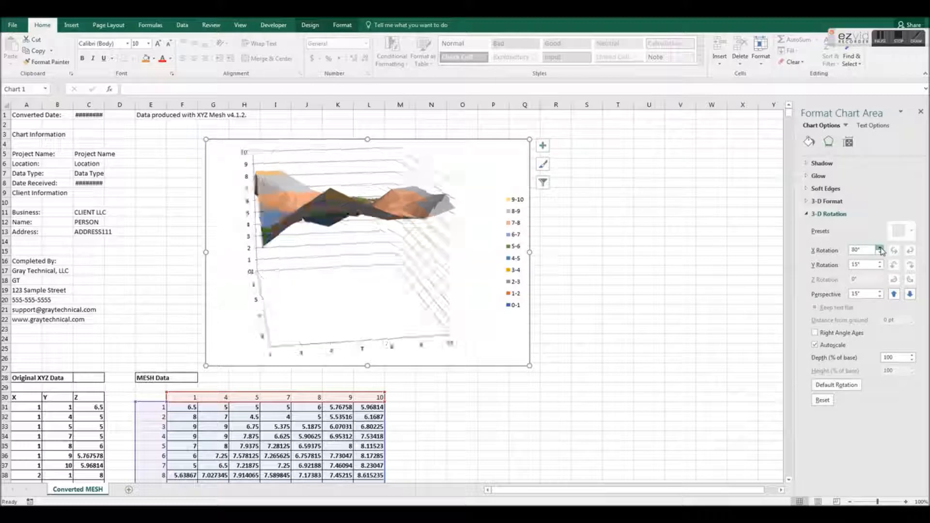
left_click(881, 247)
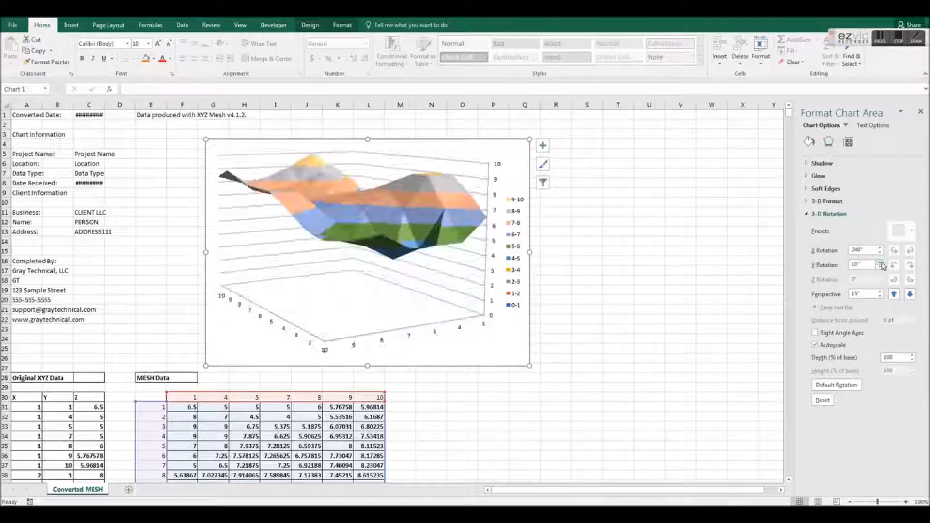
left_click(894, 247)
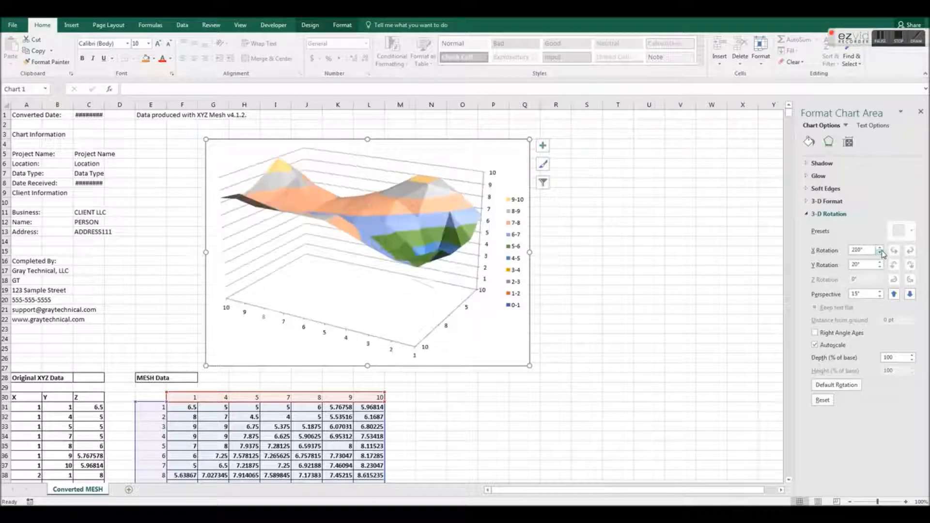
left_click(880, 248)
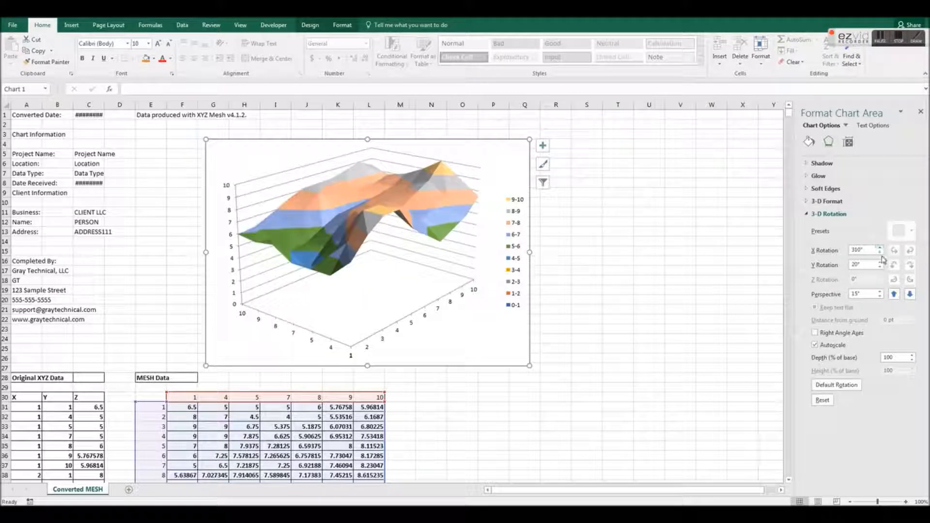
left_click(878, 252)
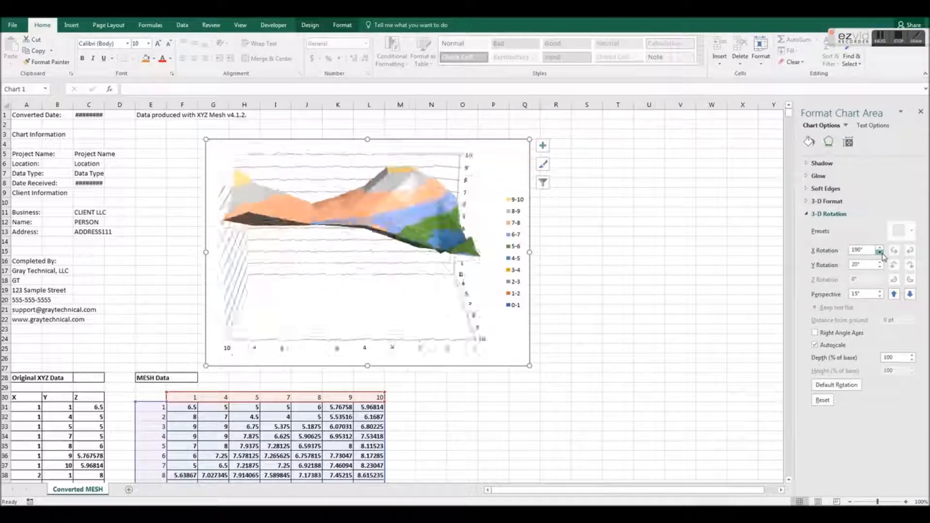
left_click(880, 253)
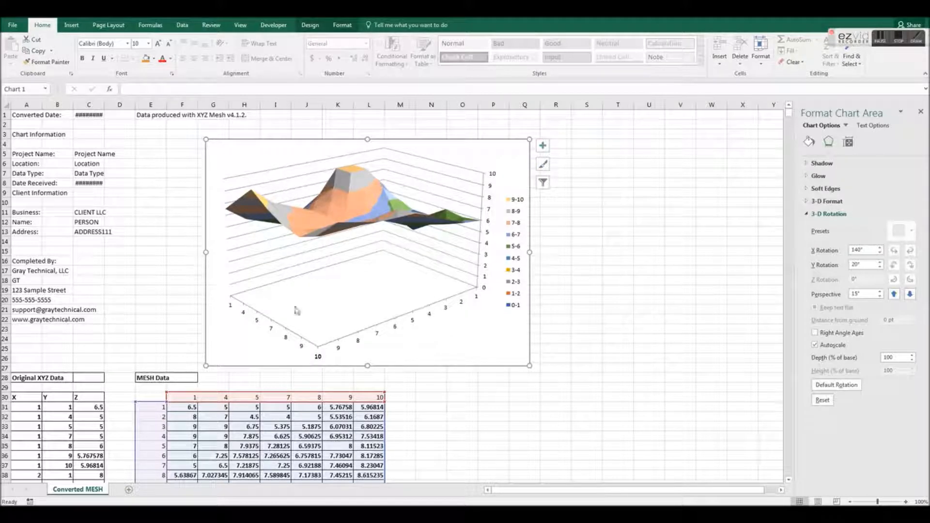
mouse_move(512, 244)
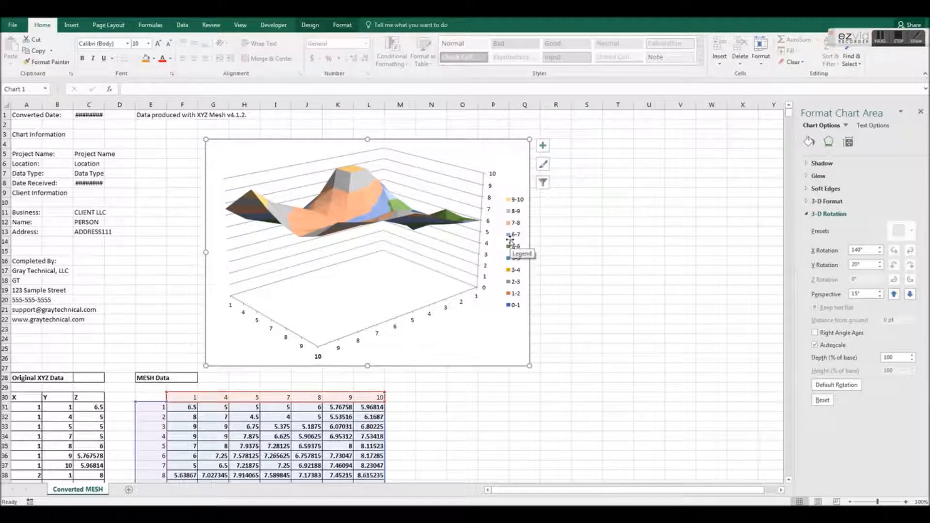